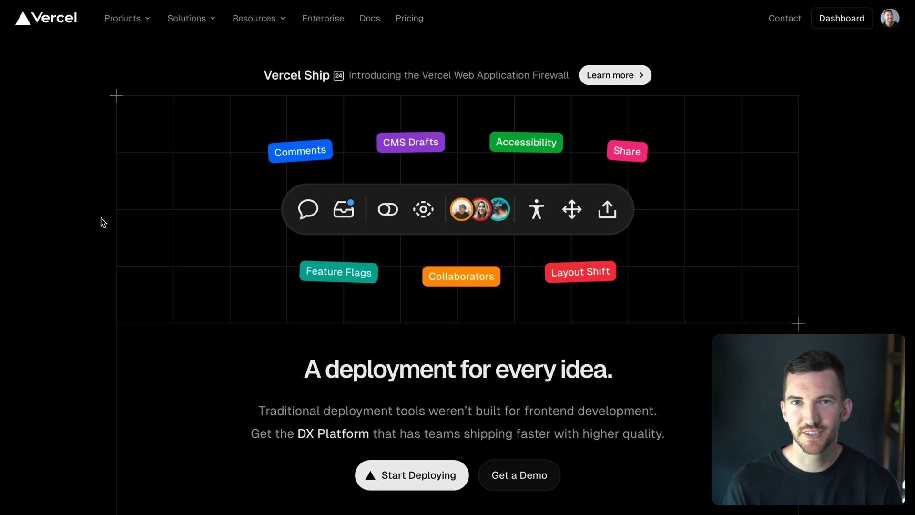
- Switch to the 'Introducing new developer tools in the Vercel Toolbar' blog post tab
left_click(387, 210)
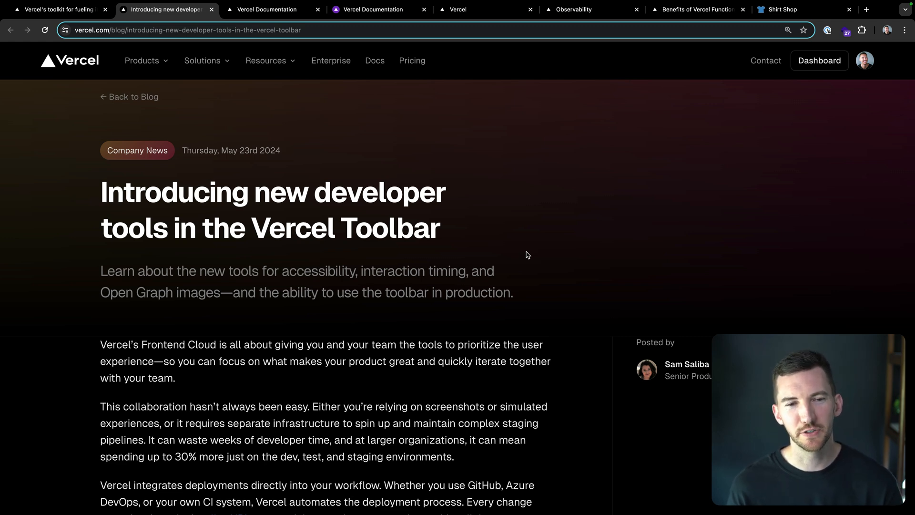
scroll("down", 3)
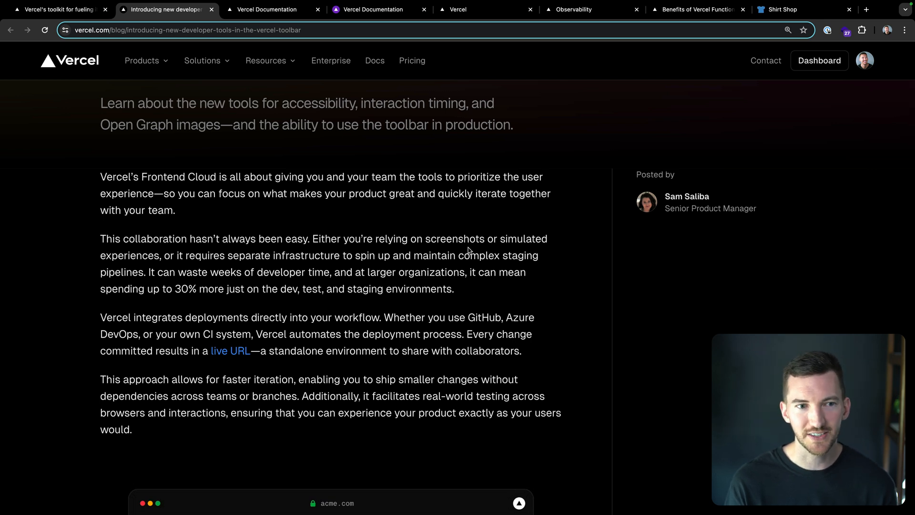
mouse_move(589, 259)
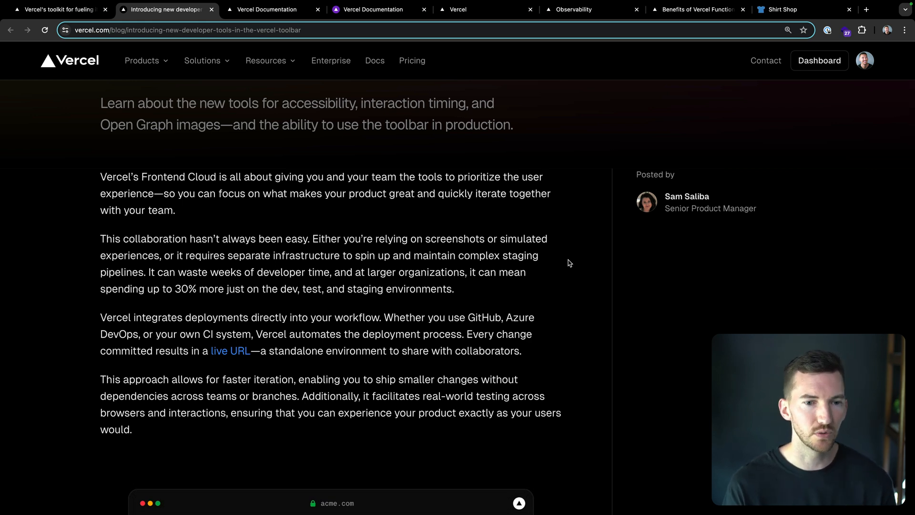
- Scroll the blog post to Accessibility audits, then switch to the Vercel Documentation tab
scroll("down", 3)
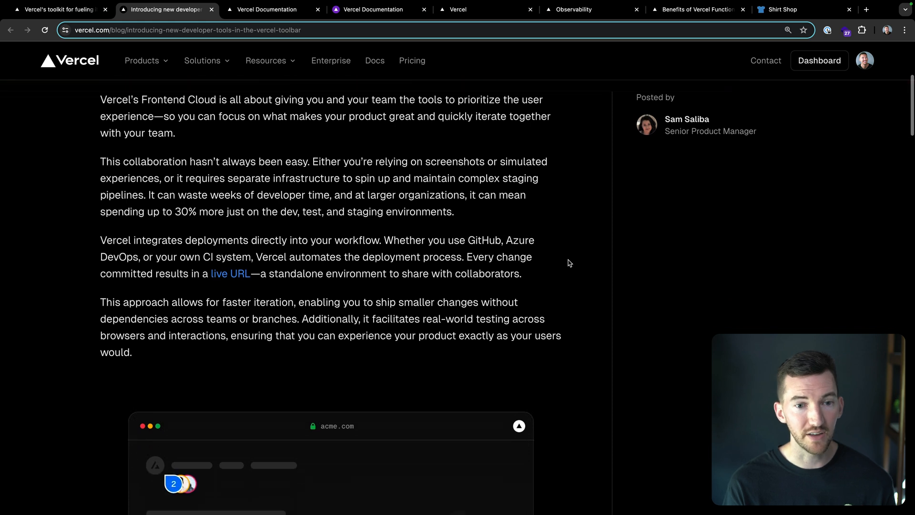
scroll("down", 3)
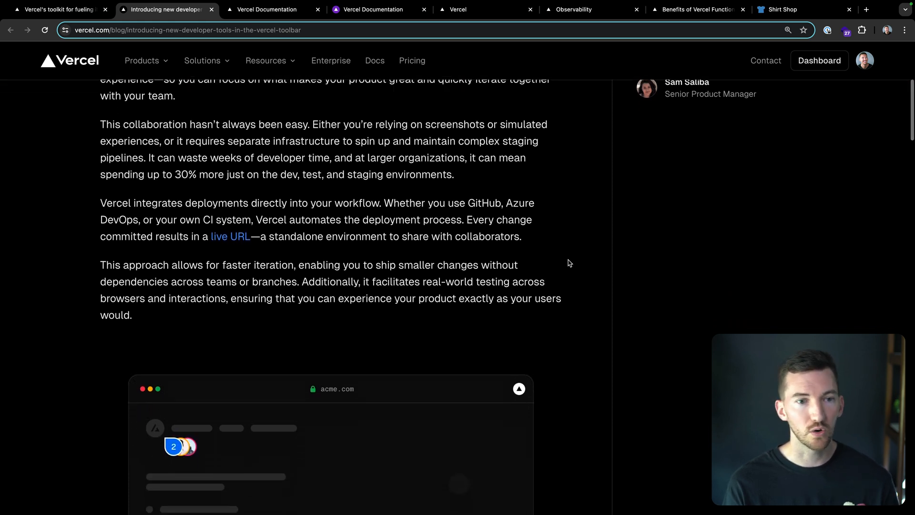
scroll("down", 3)
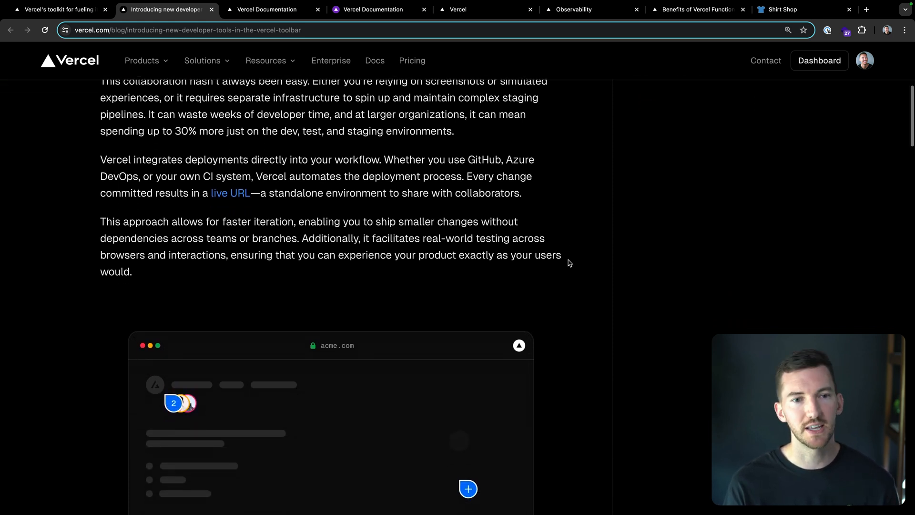
scroll("down", 3)
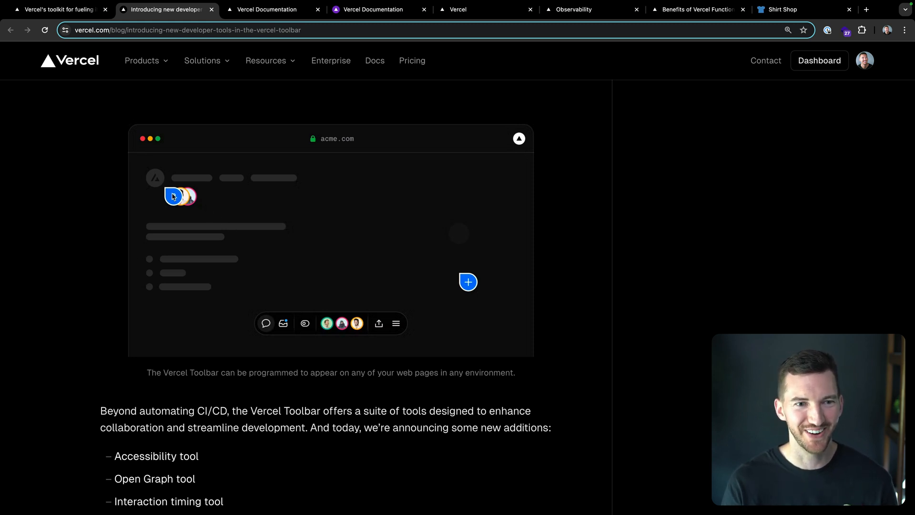
scroll("down", 3)
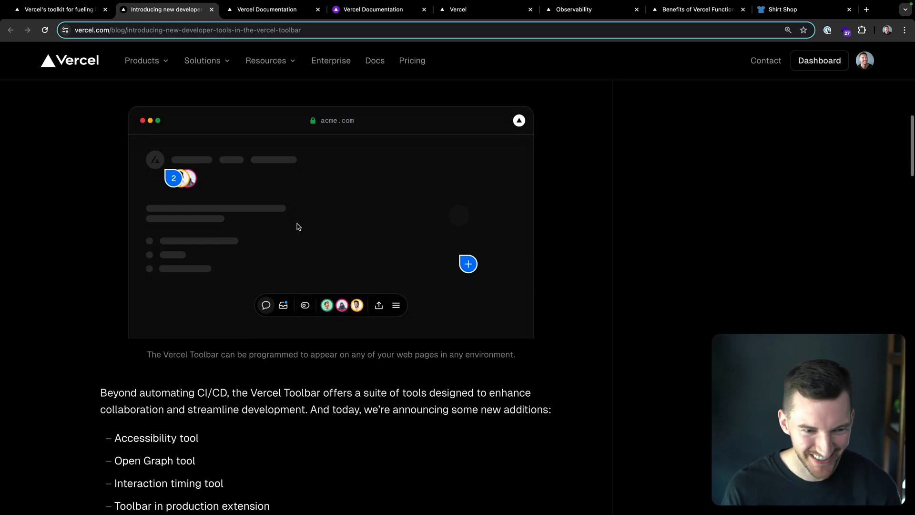
scroll("down", 3)
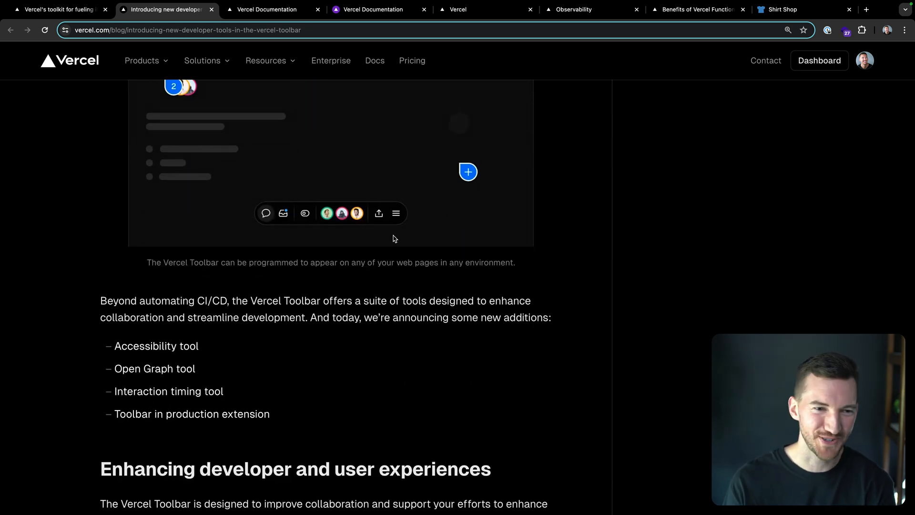
scroll("down", 3)
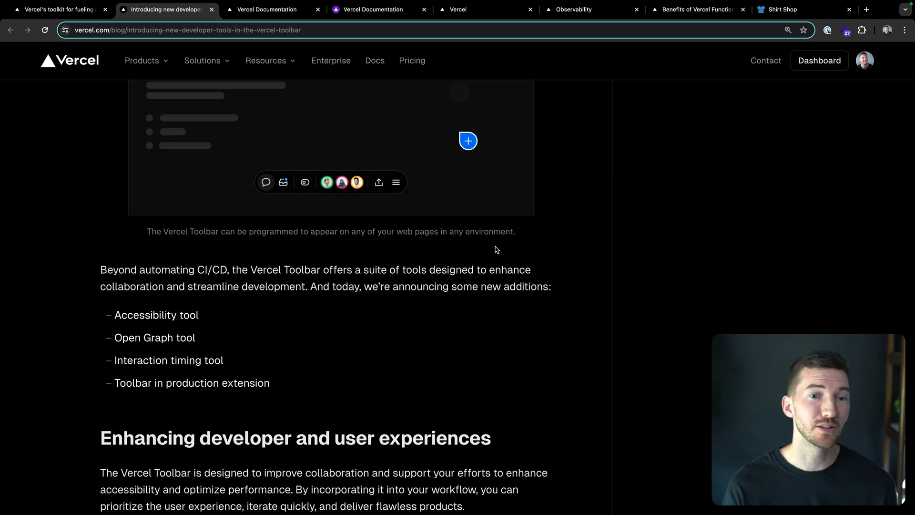
scroll("down", 3)
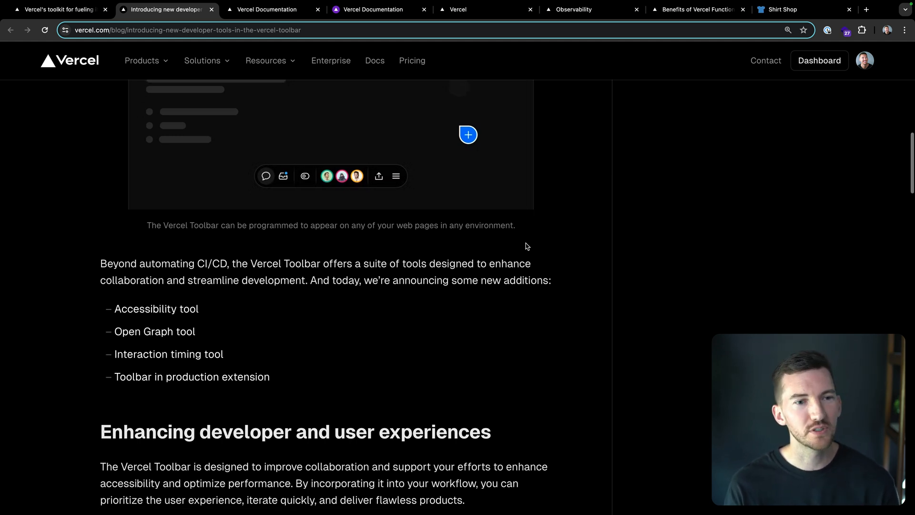
scroll("down", 3)
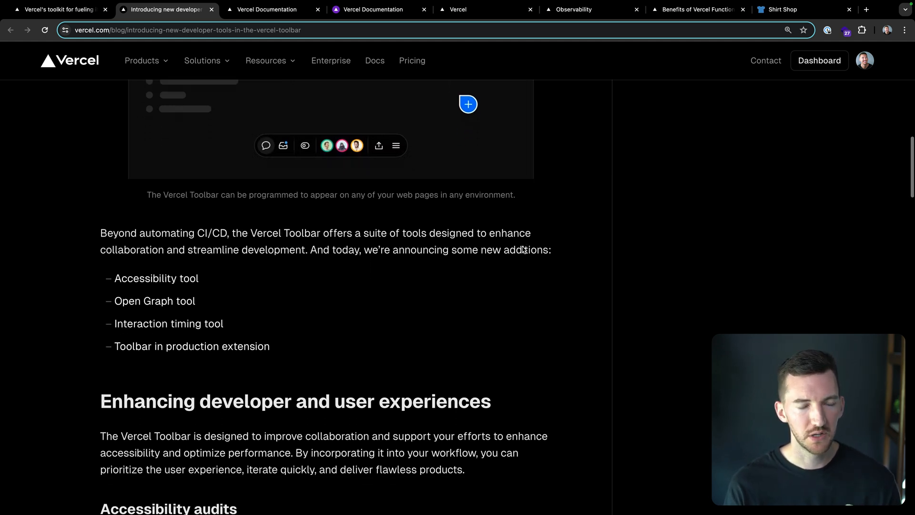
scroll("down", 3)
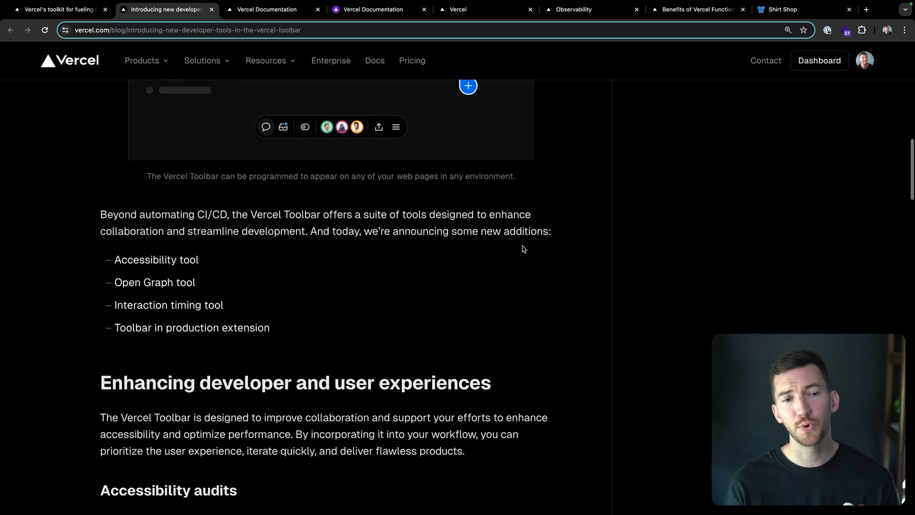
scroll("down", 3)
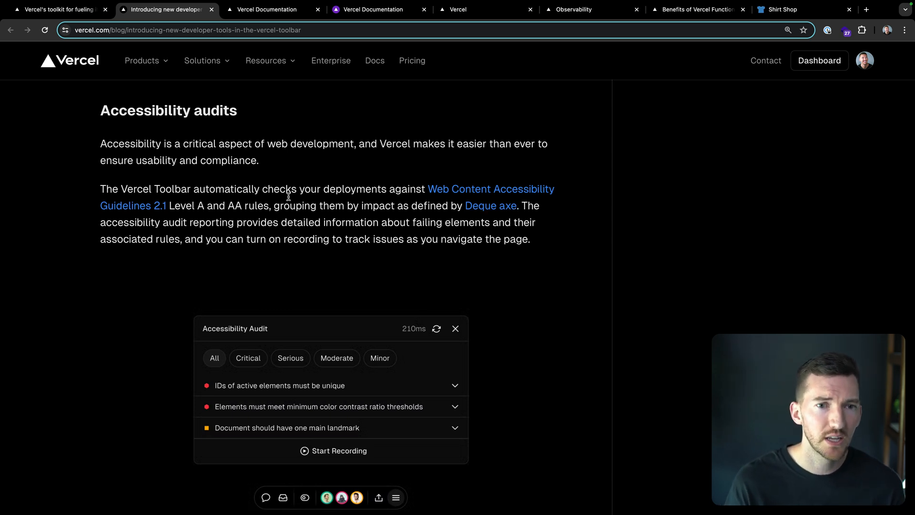
mouse_move(290, 199)
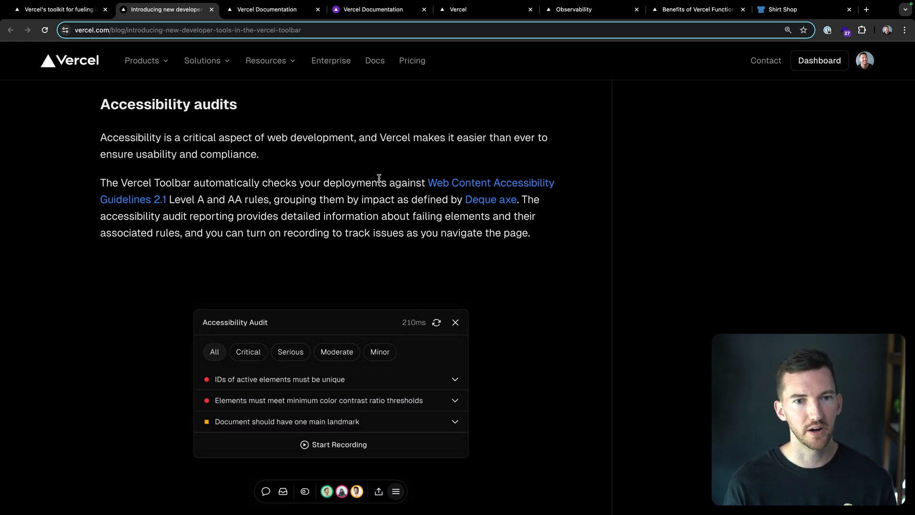
scroll("down", 3)
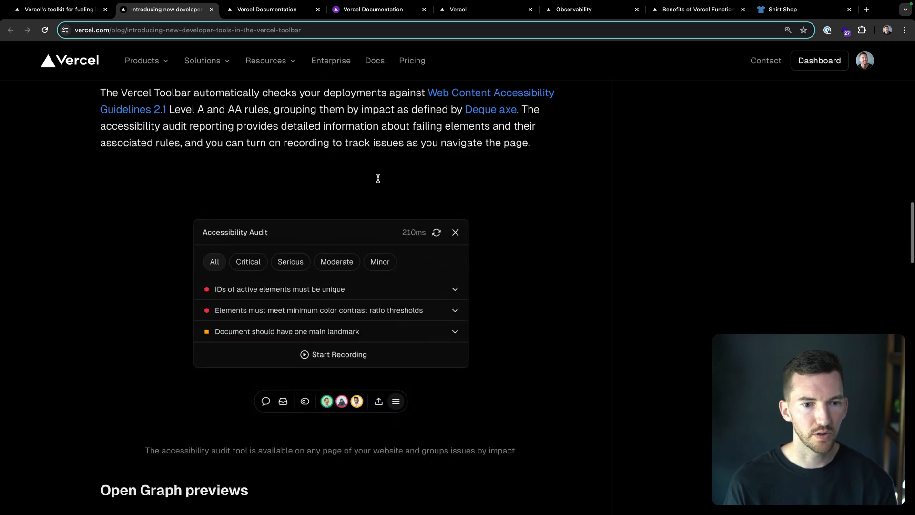
left_click(268, 9)
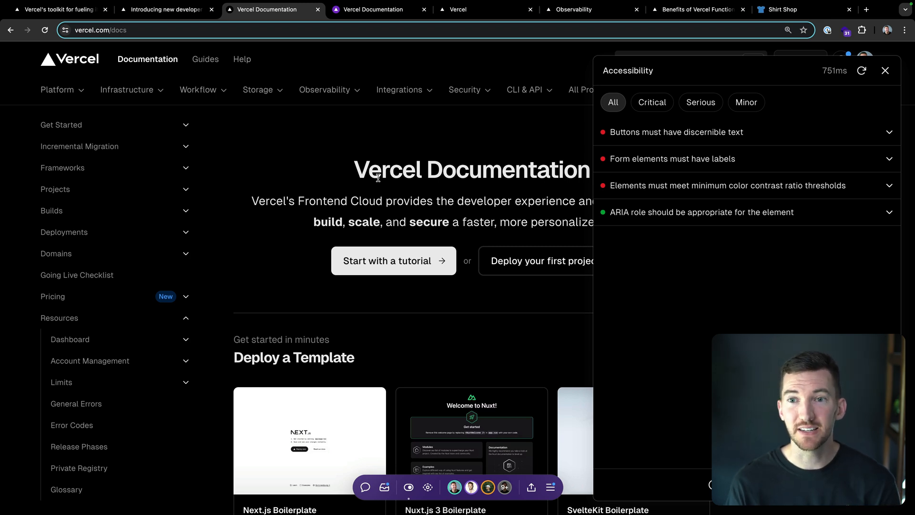
- Switch to the a11y-issues preview docs tab showing form label and contrast failures
left_click(676, 132)
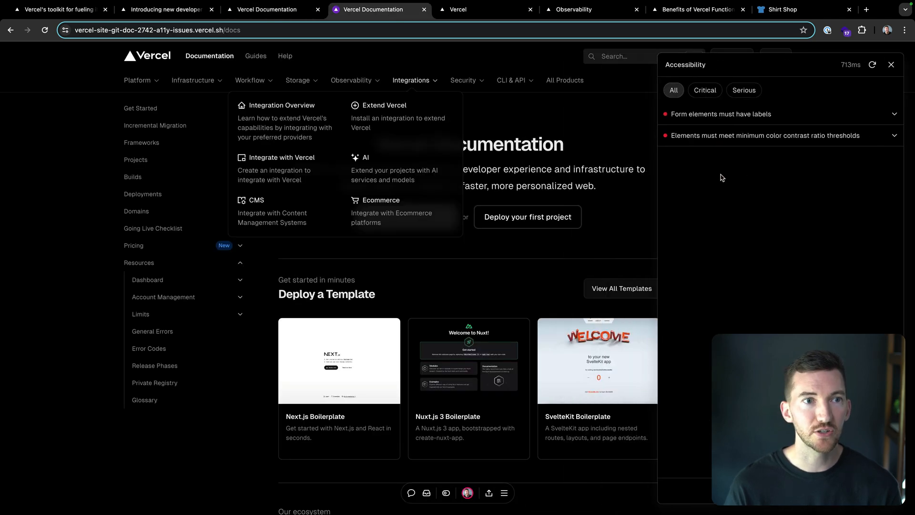
mouse_move(622, 117)
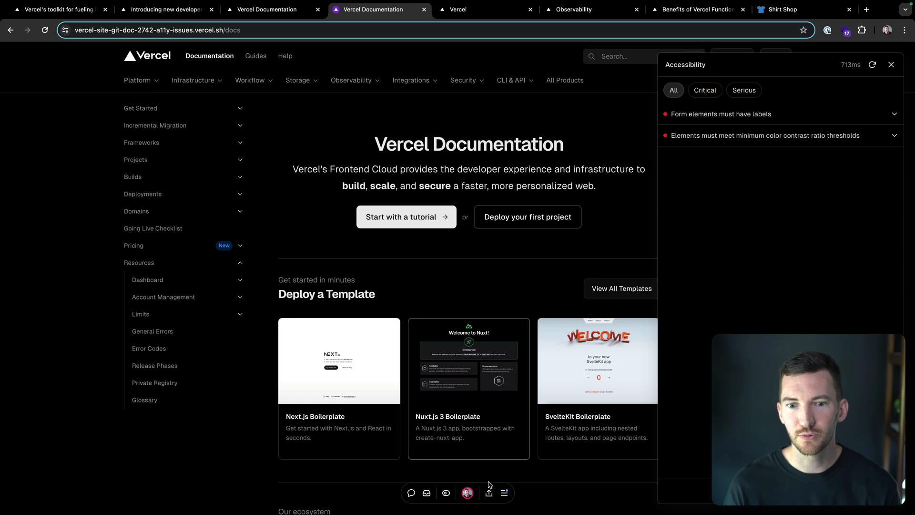
- Rerun the Accessibility Audit from the toolbar menu on the preview docs page
left_click(891, 64)
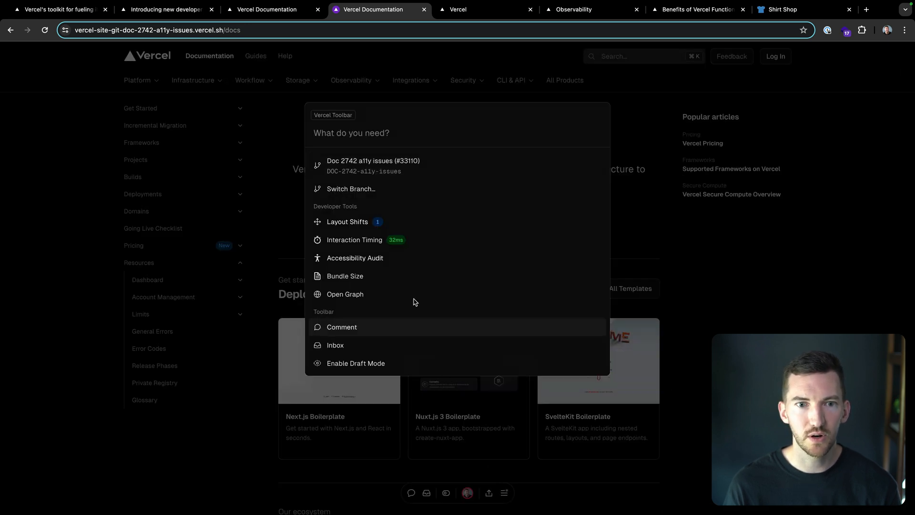
left_click(355, 258)
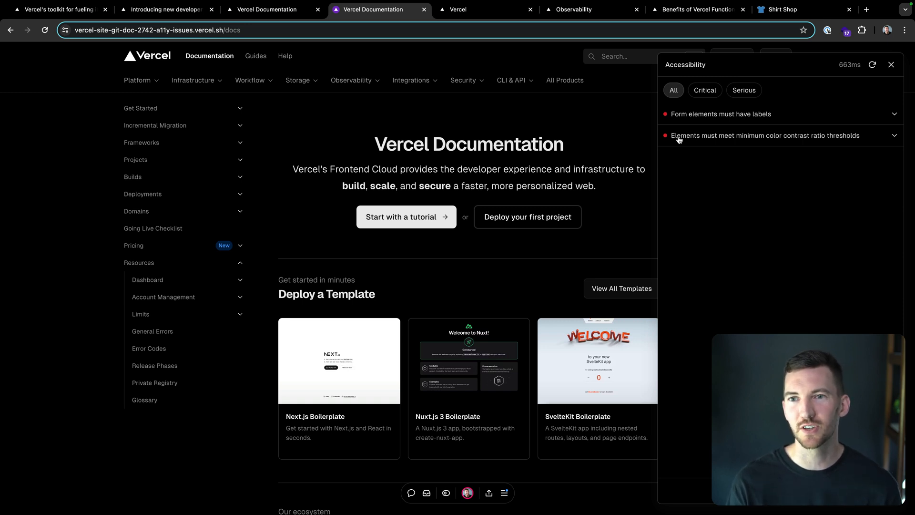
mouse_move(762, 118)
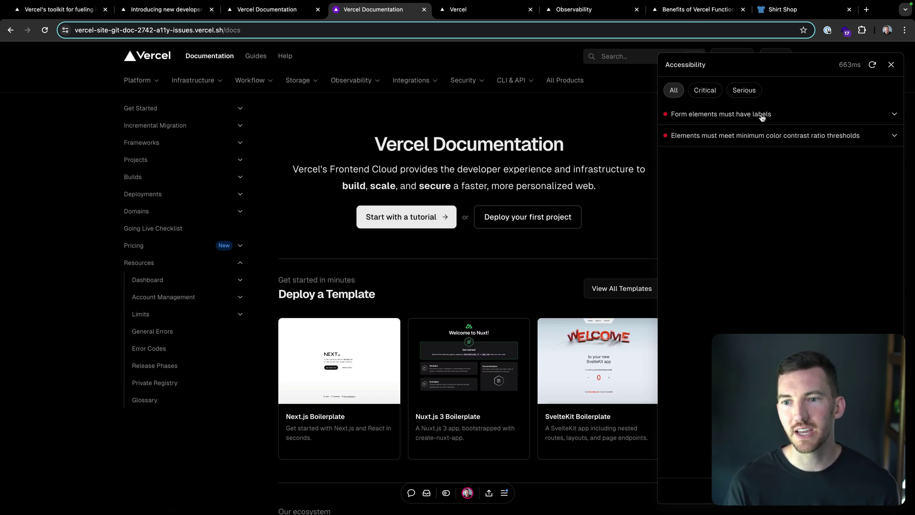
mouse_move(507, 103)
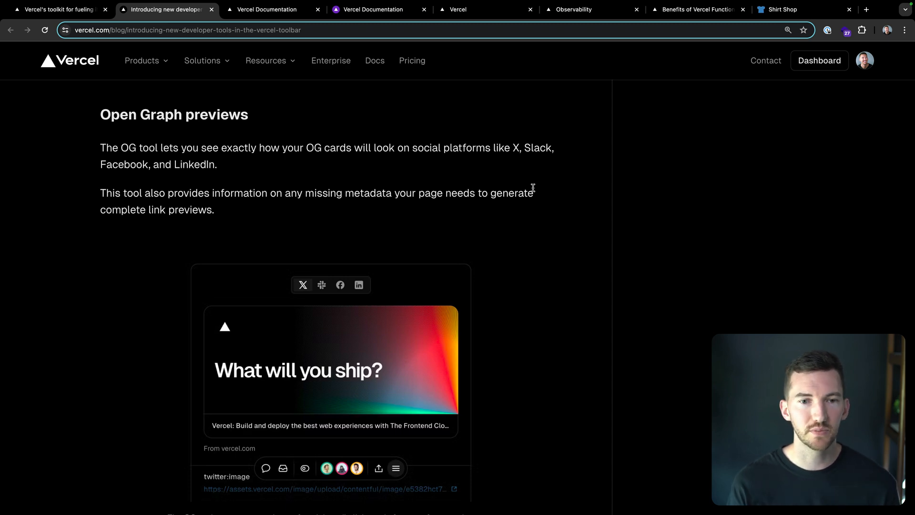
mouse_move(532, 208)
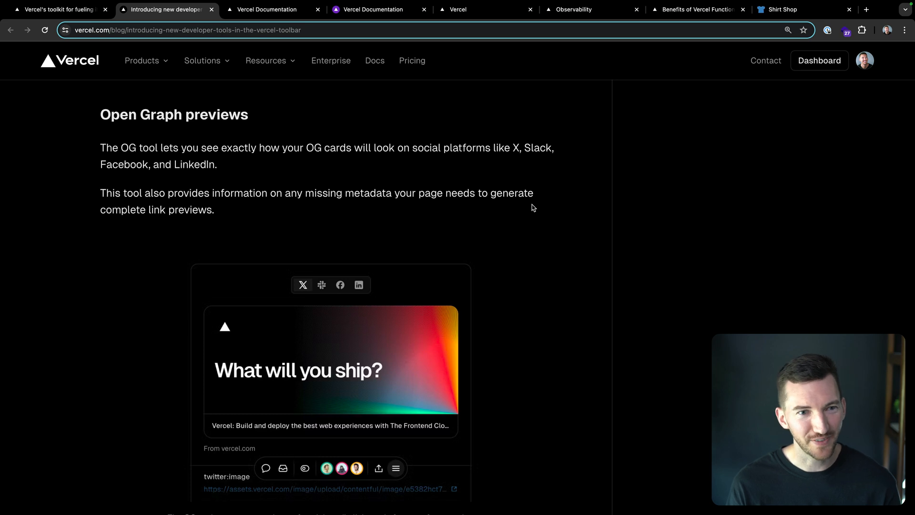
- Scroll the Observability page's Open Graph metadata and compare Facebook and LinkedIn card previews
scroll("down", 3)
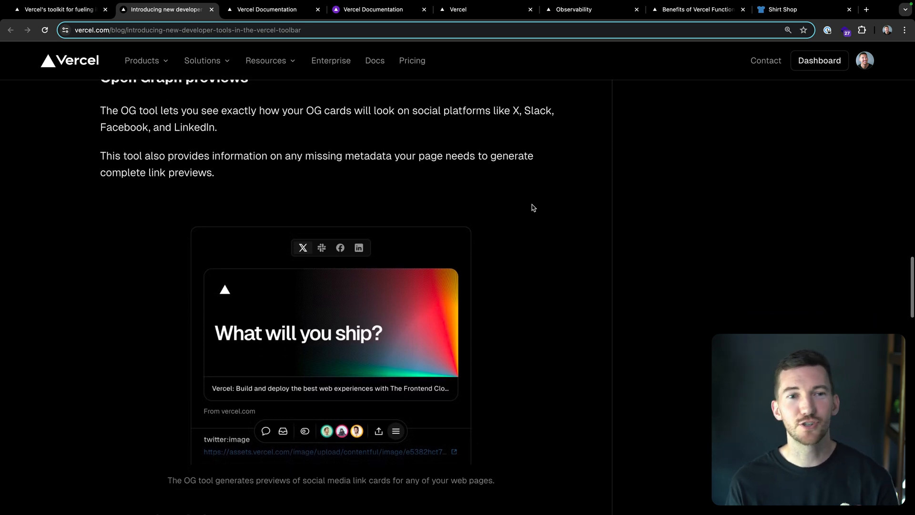
scroll("down", 3)
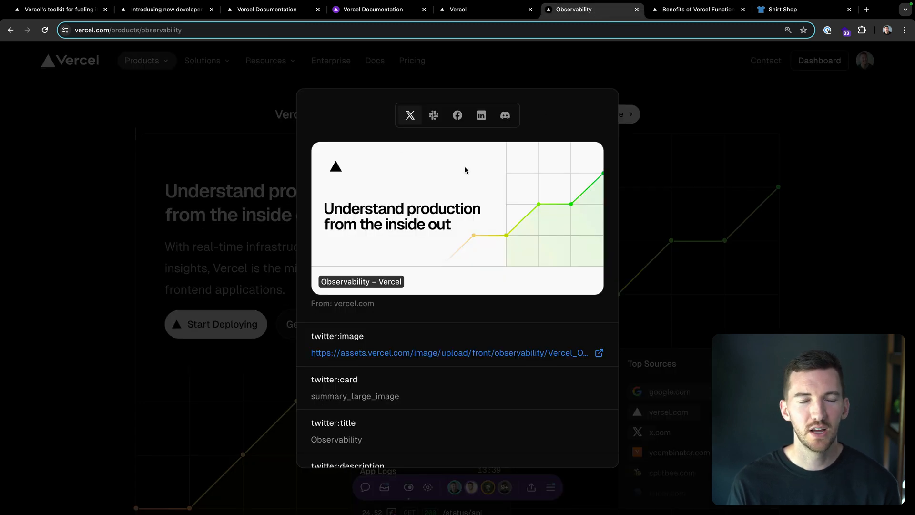
mouse_move(243, 252)
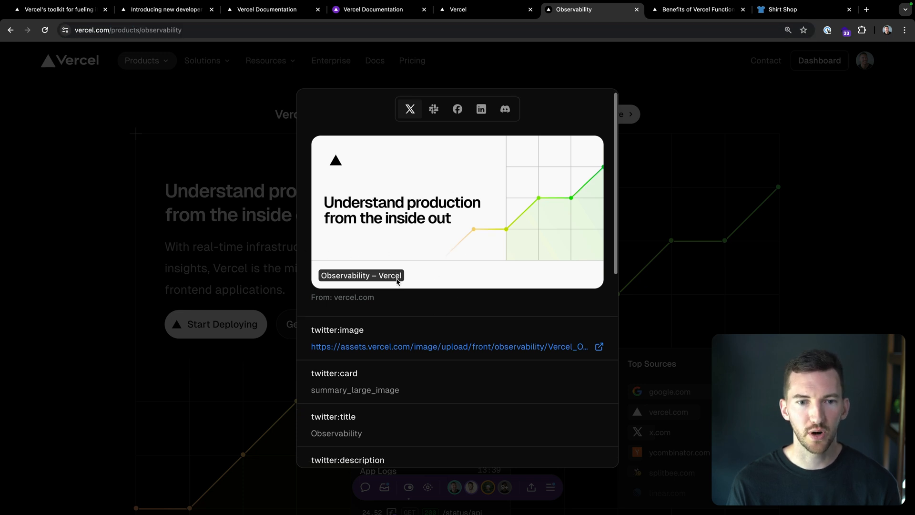
scroll("down", 3)
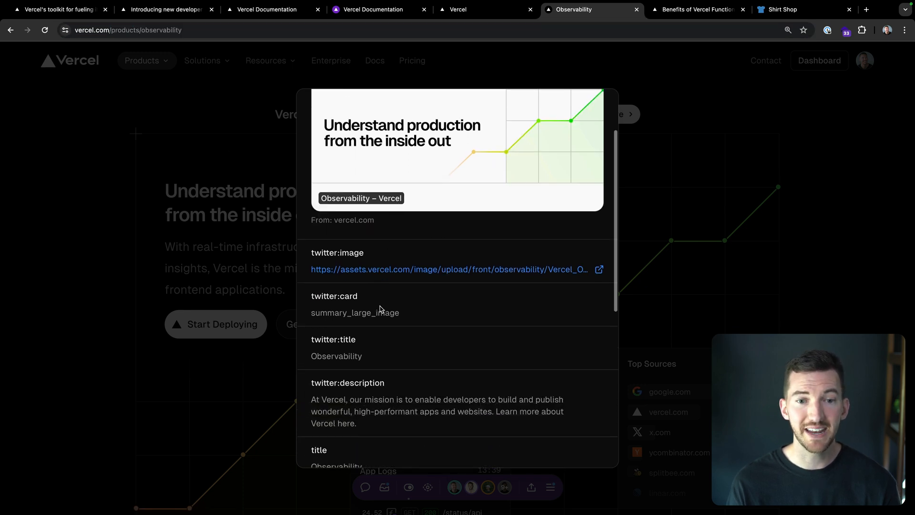
scroll("down", 3)
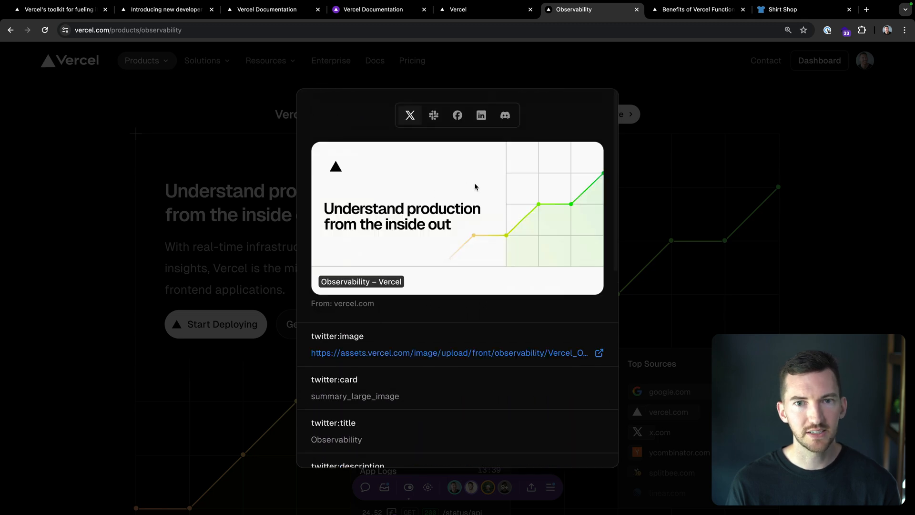
left_click(481, 115)
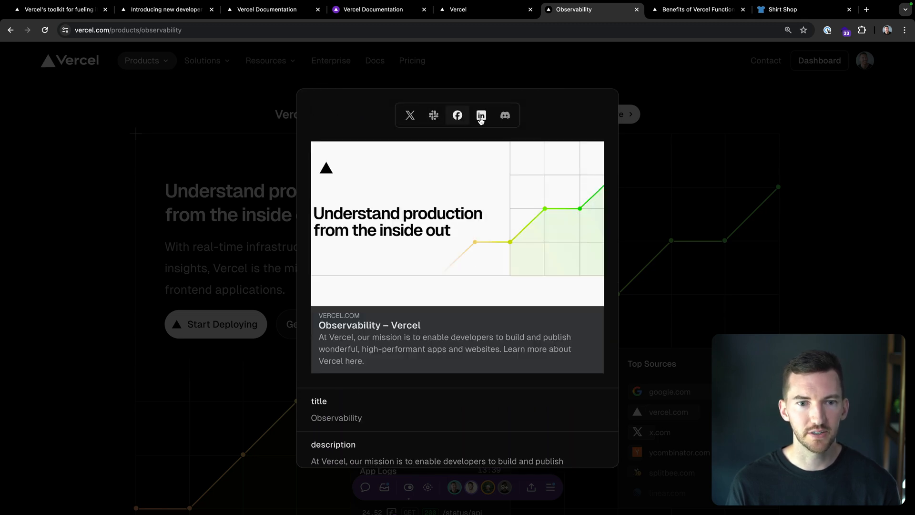
left_click(410, 114)
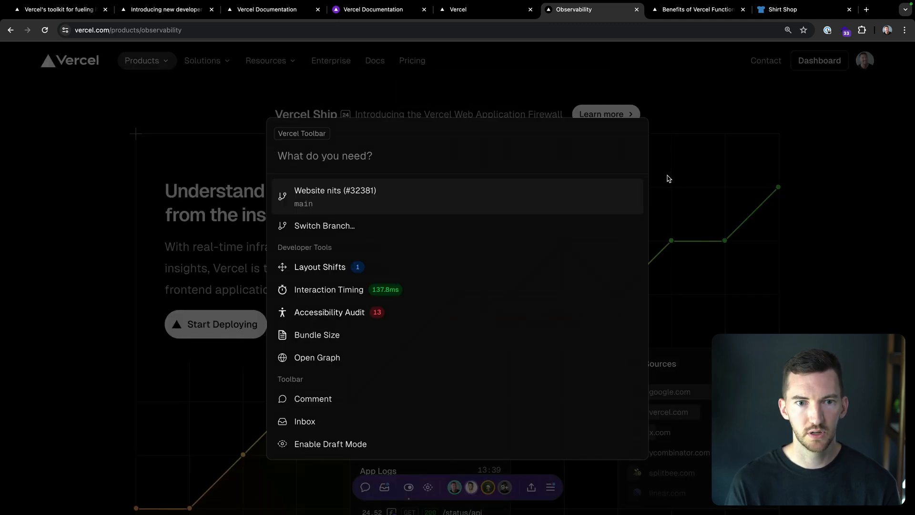
type("open")
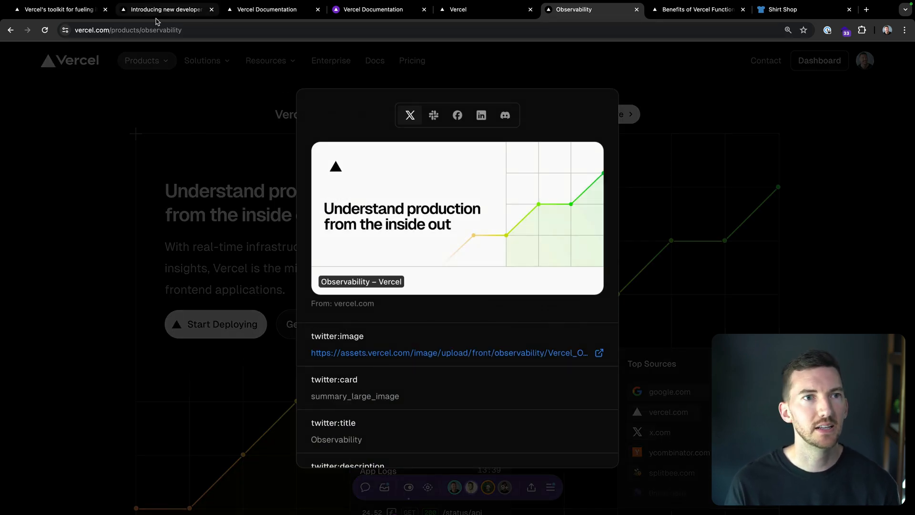
- Return to the blog post and read past Interaction timing to 'Using the toolbar in production'
left_click(165, 9)
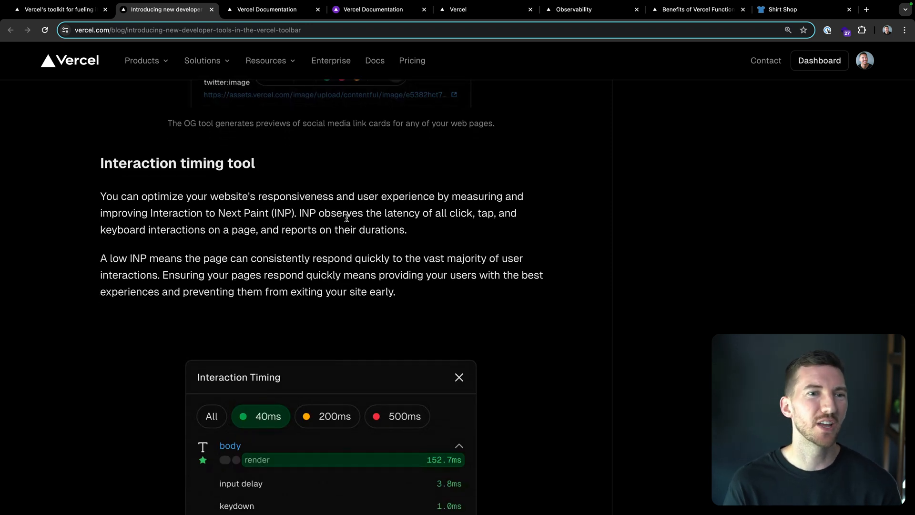
scroll("down", 3)
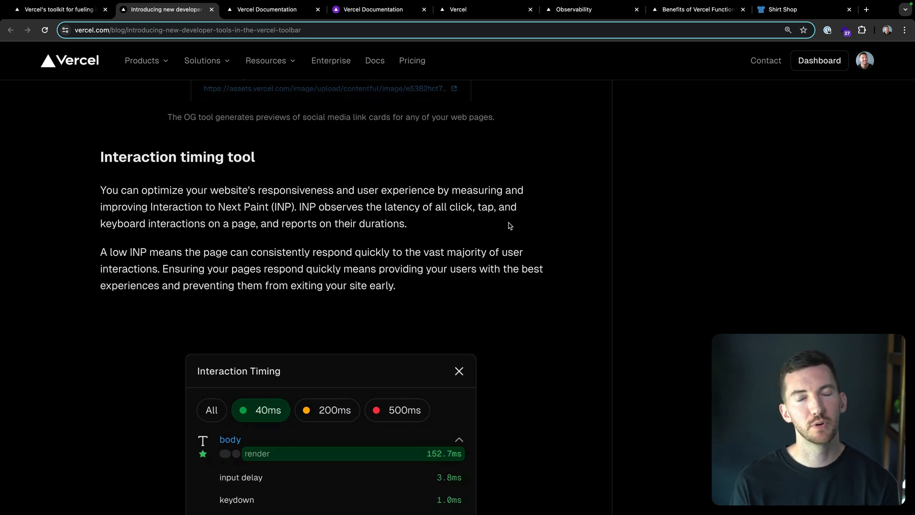
scroll("down", 3)
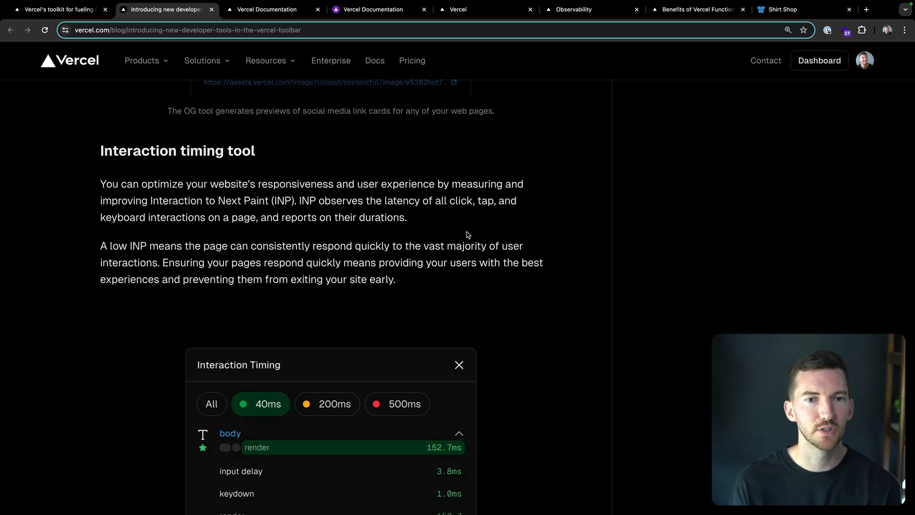
left_click_drag(332, 200, 407, 217)
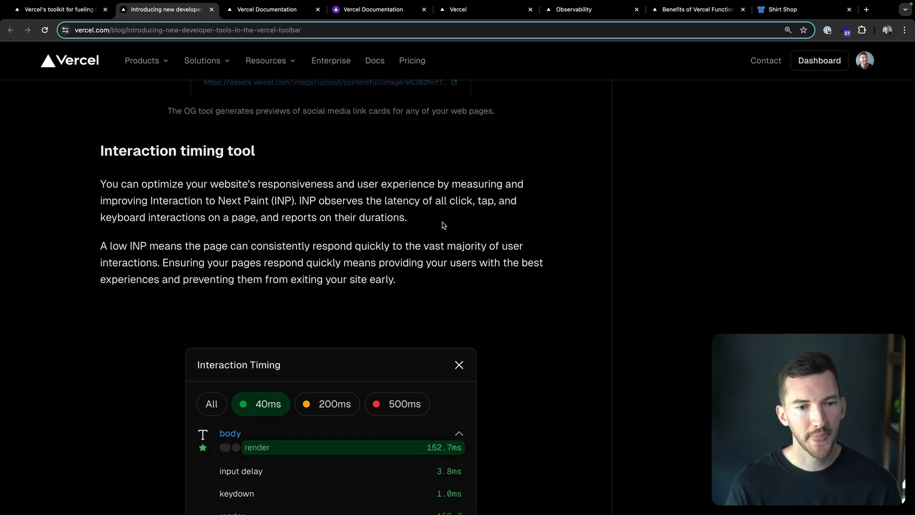
scroll("down", 3)
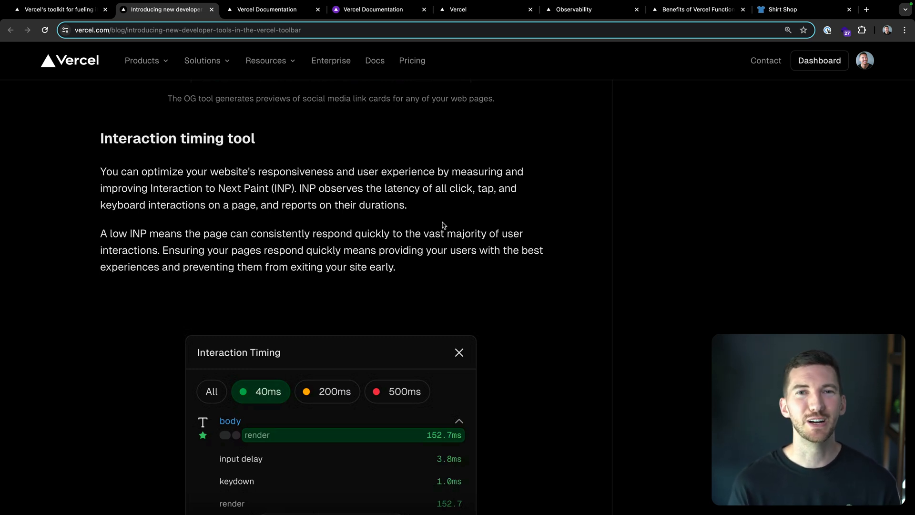
scroll("down", 3)
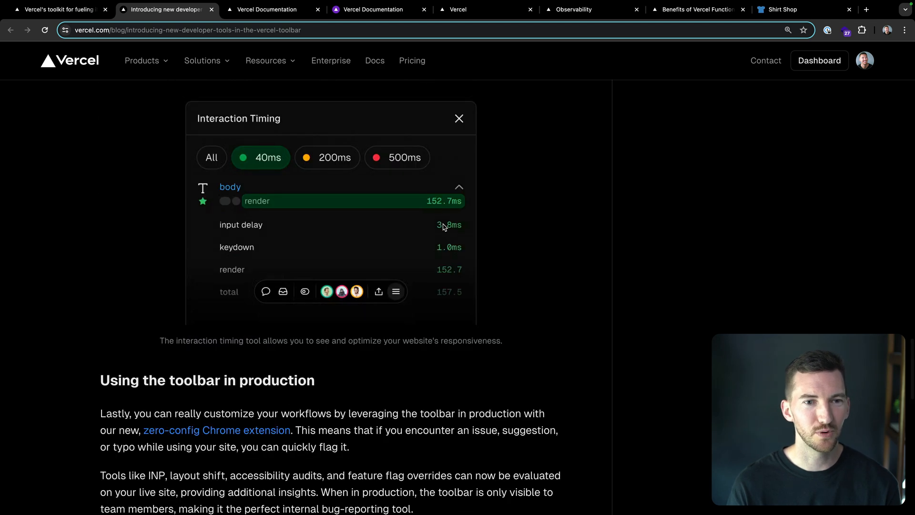
- On the Vercel Functions docs page, close the Accessibility panel and launch Interaction Timing
left_click(265, 9)
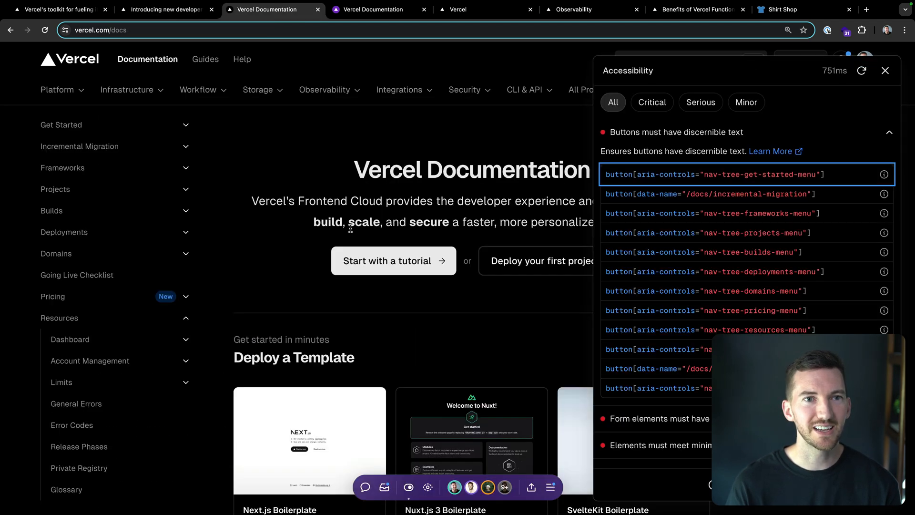
left_click(885, 70)
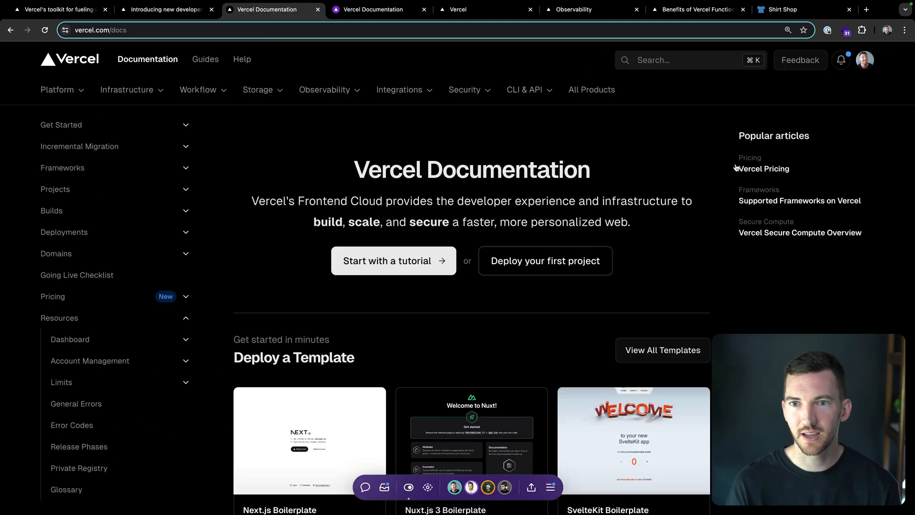
left_click(549, 487)
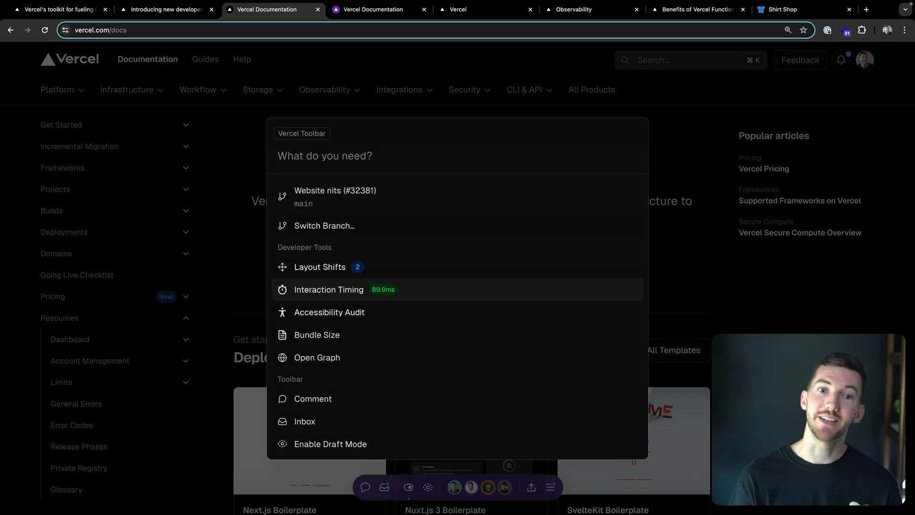
left_click(328, 289)
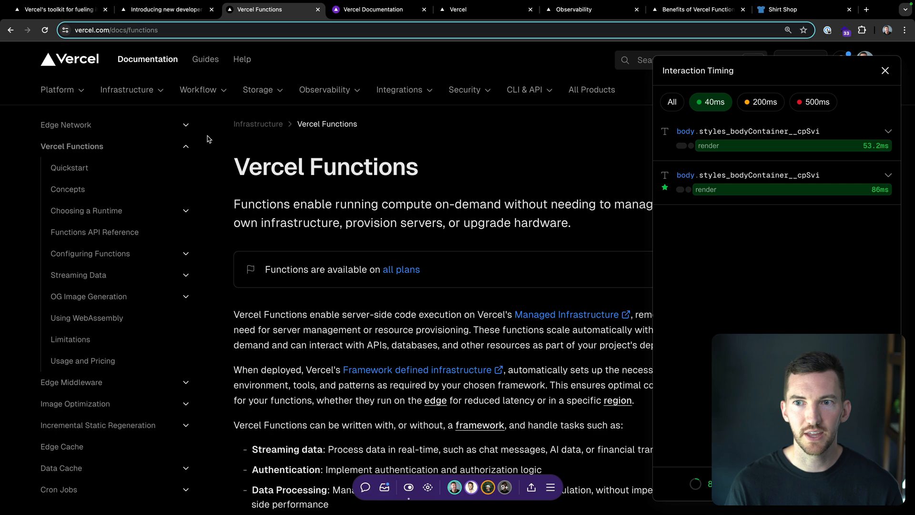
- Show All interactions, expand the first body entry's 14.4ms breakdown, then return to the blog
left_click(672, 102)
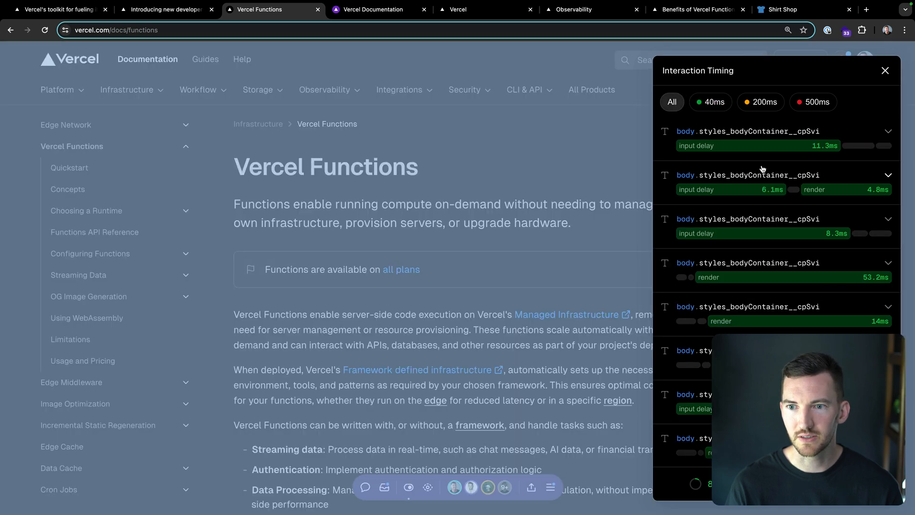
left_click(889, 131)
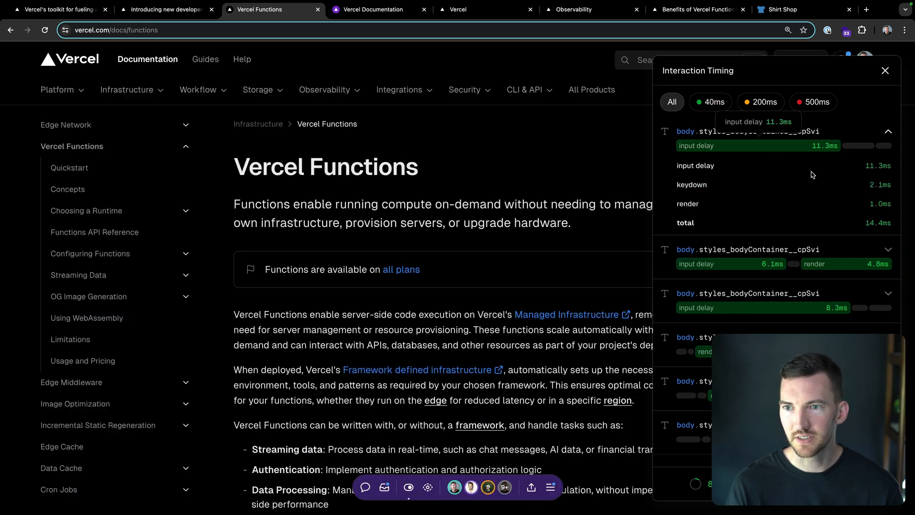
mouse_move(513, 160)
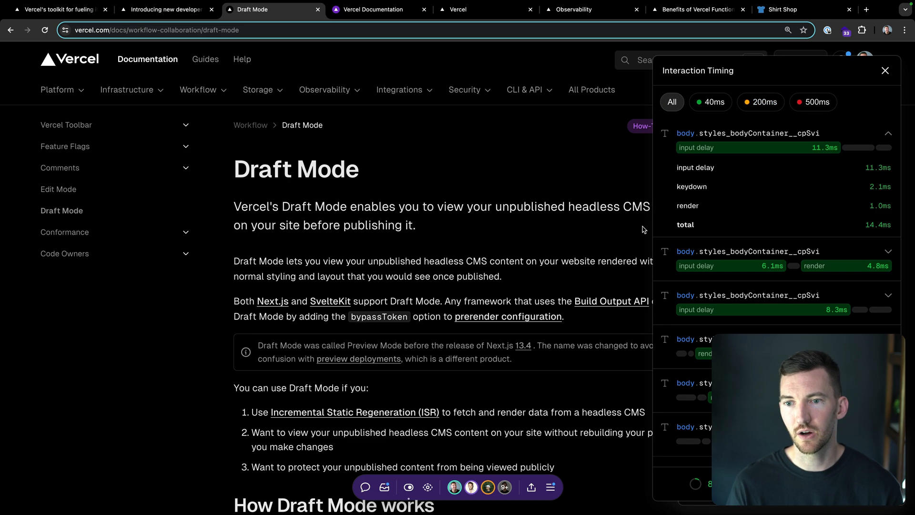
mouse_move(617, 232)
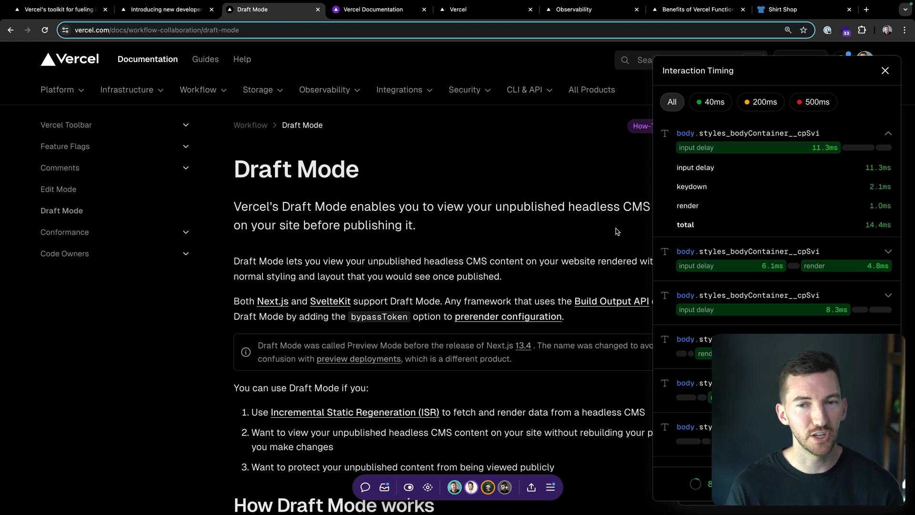
left_click(167, 9)
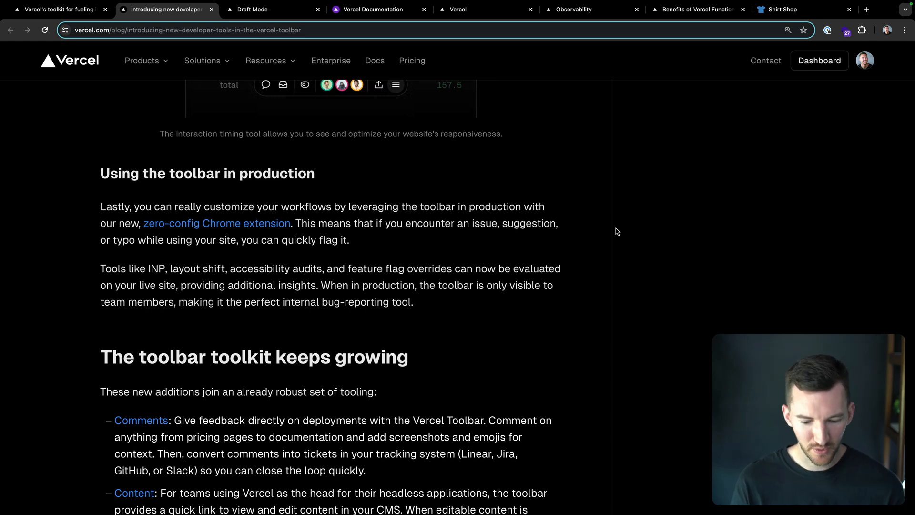
- Close Interaction Timing on the Documentation page, draft a toolbar comment, then return to the blog
left_click(261, 10)
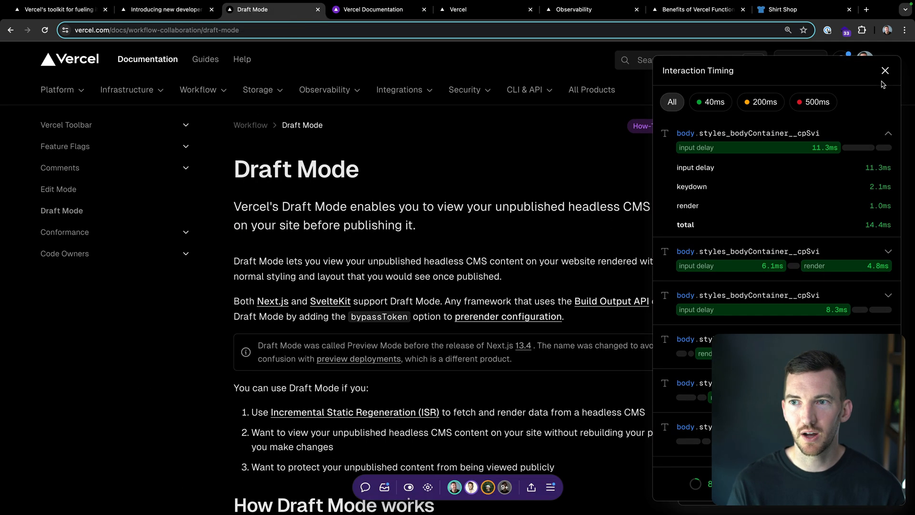
left_click(885, 70)
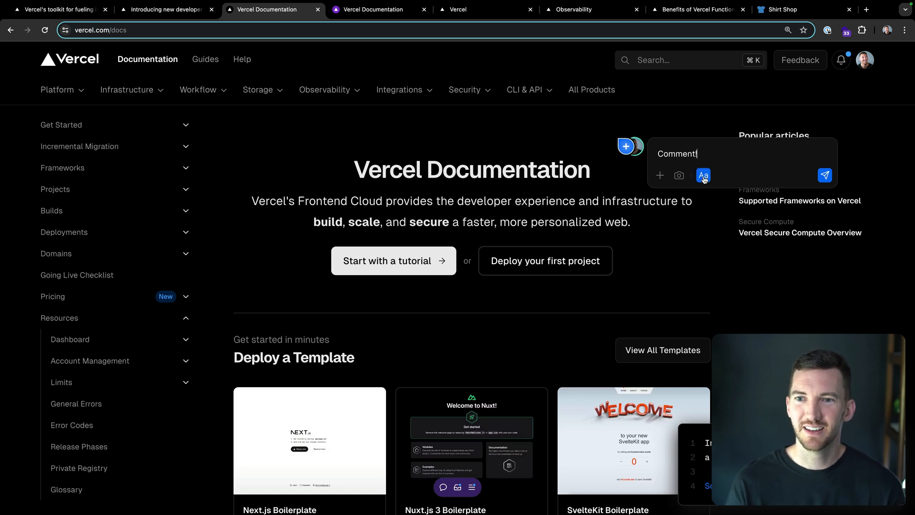
left_click(703, 176)
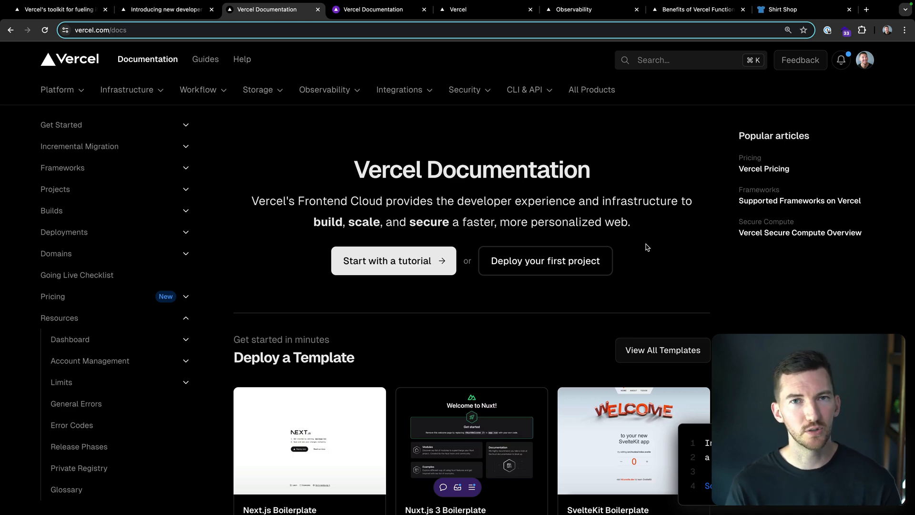
left_click(164, 10)
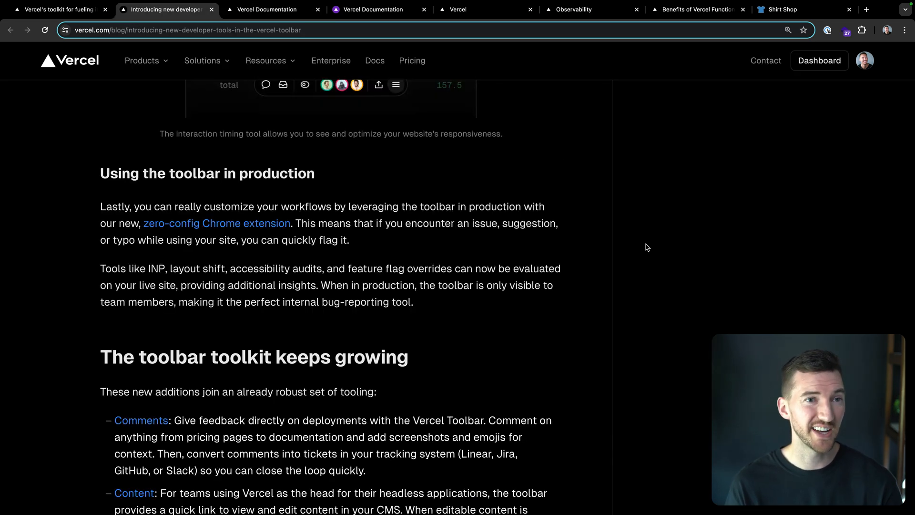
mouse_move(380, 222)
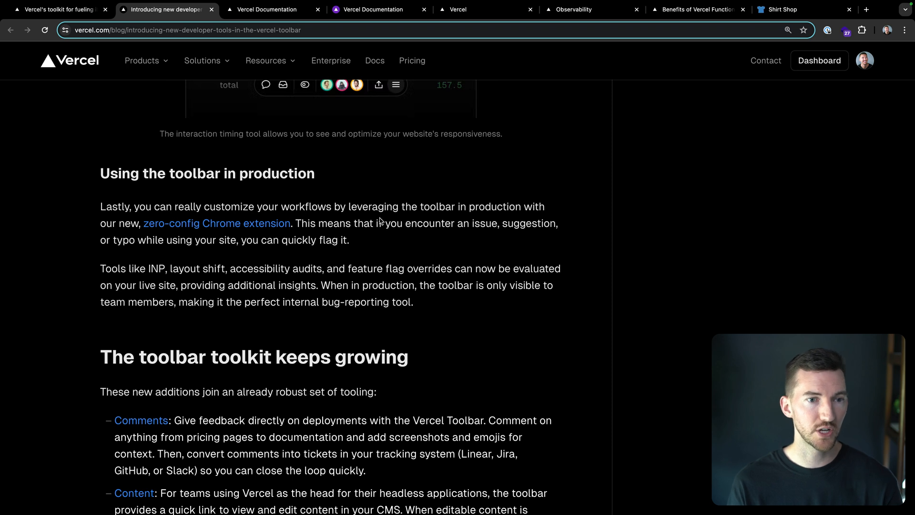
mouse_move(251, 234)
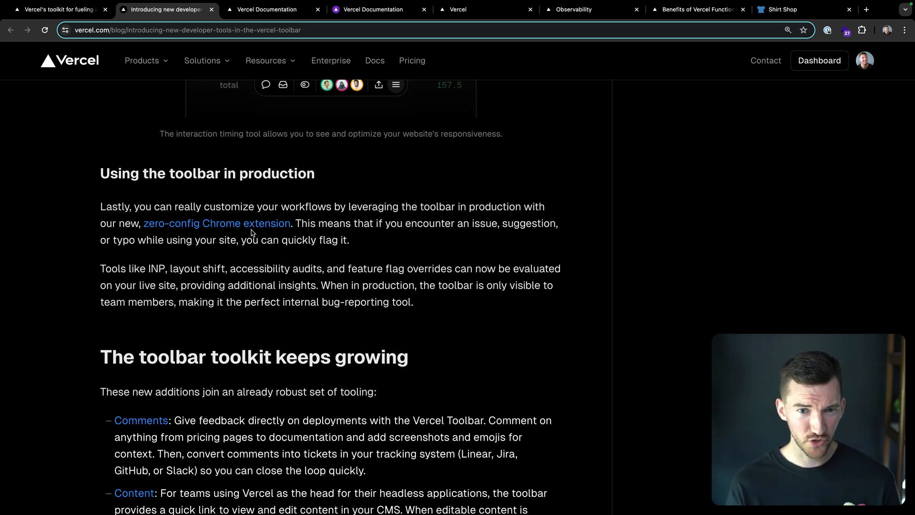
mouse_move(429, 237)
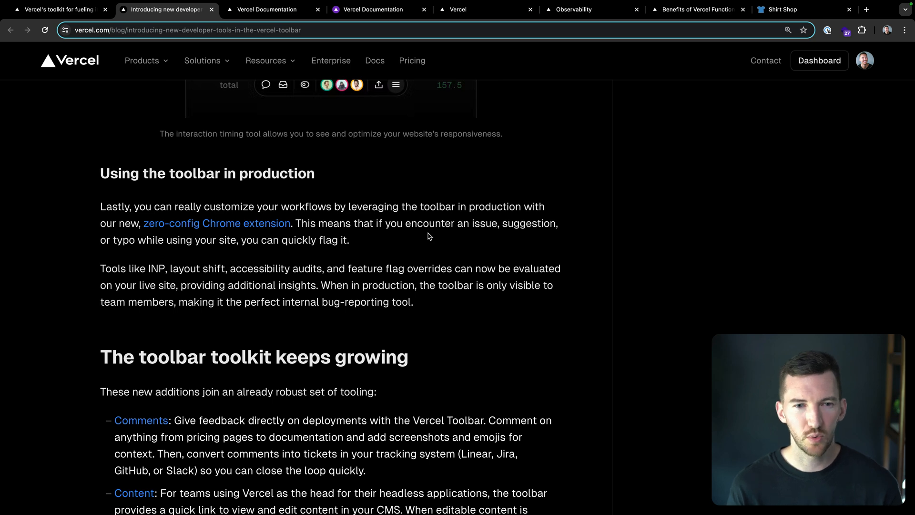
scroll("down", 3)
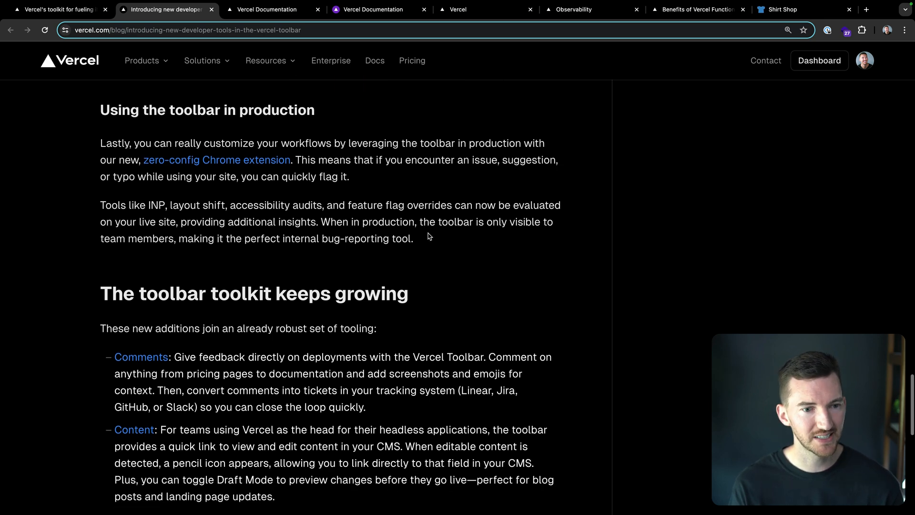
scroll("down", 3)
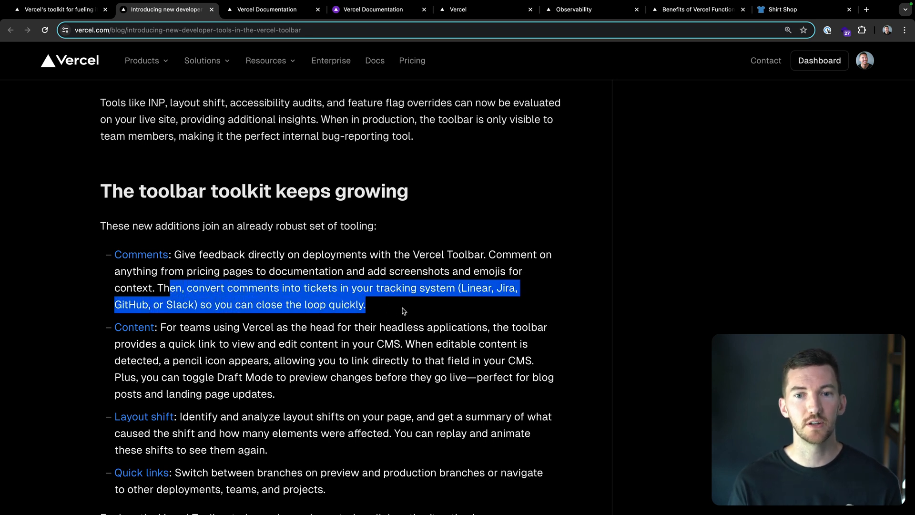
scroll("down", 3)
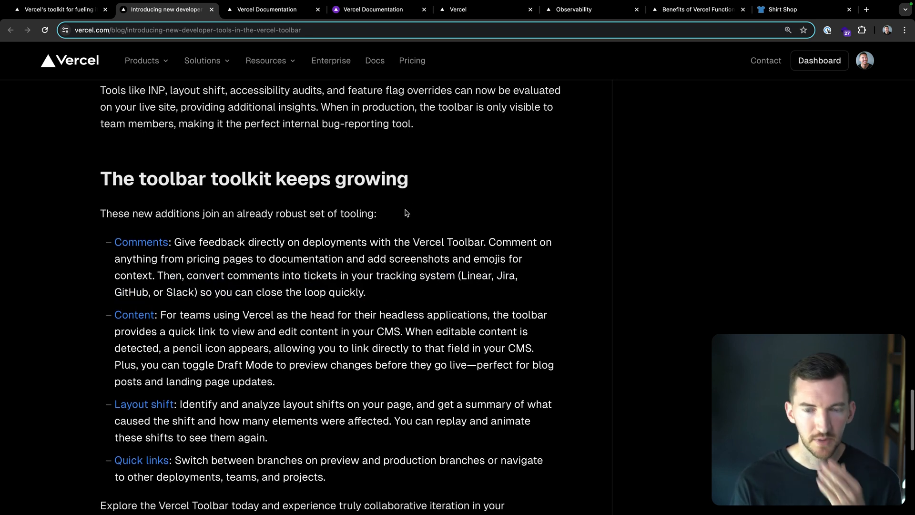
scroll("down", 3)
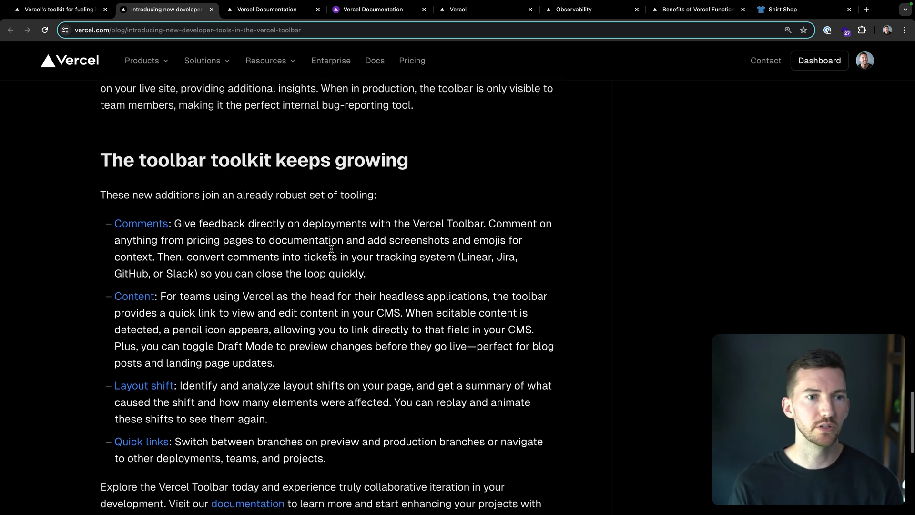
scroll("down", 3)
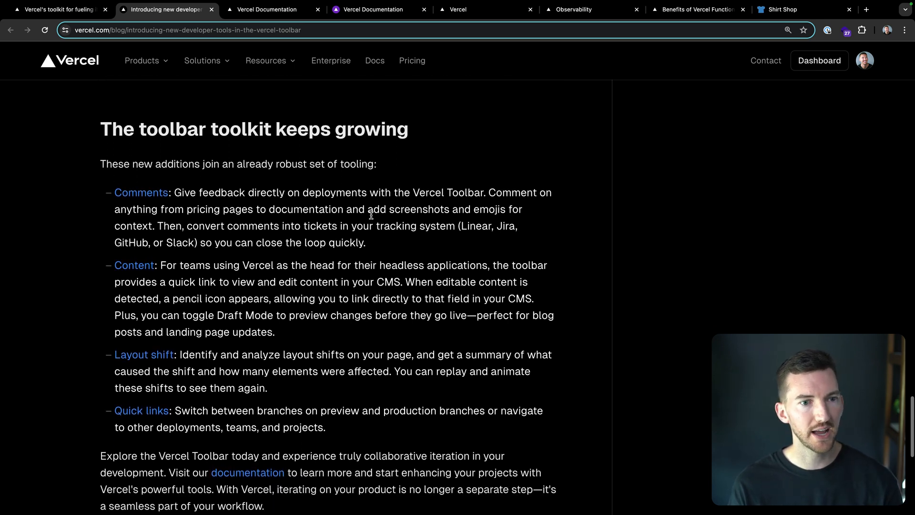
left_click_drag(242, 252, 330, 303)
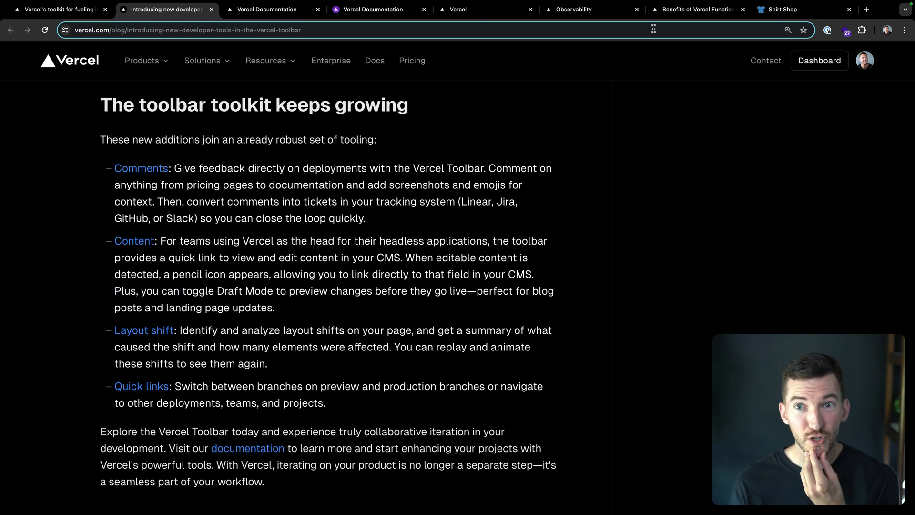
left_click(458, 9)
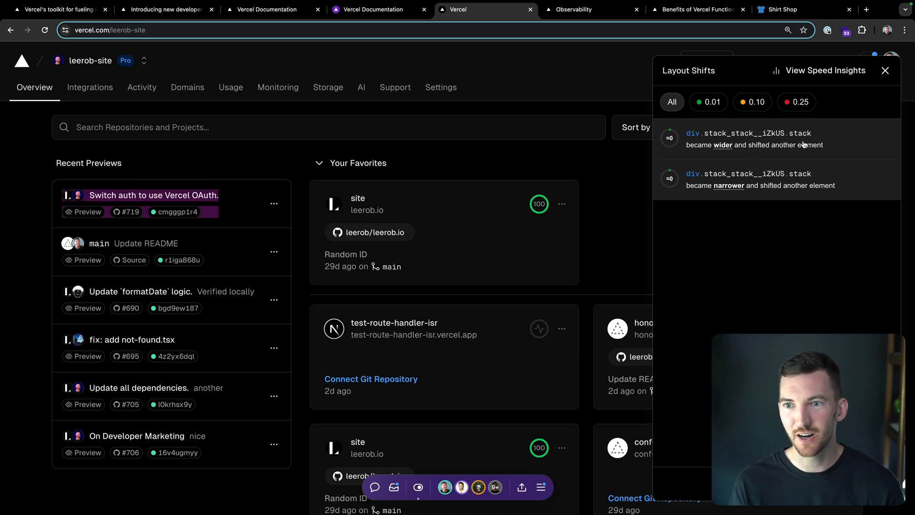
- Replay the dashboard's detected layout shifts, then return to the toolbar announcement post
left_click(886, 70)
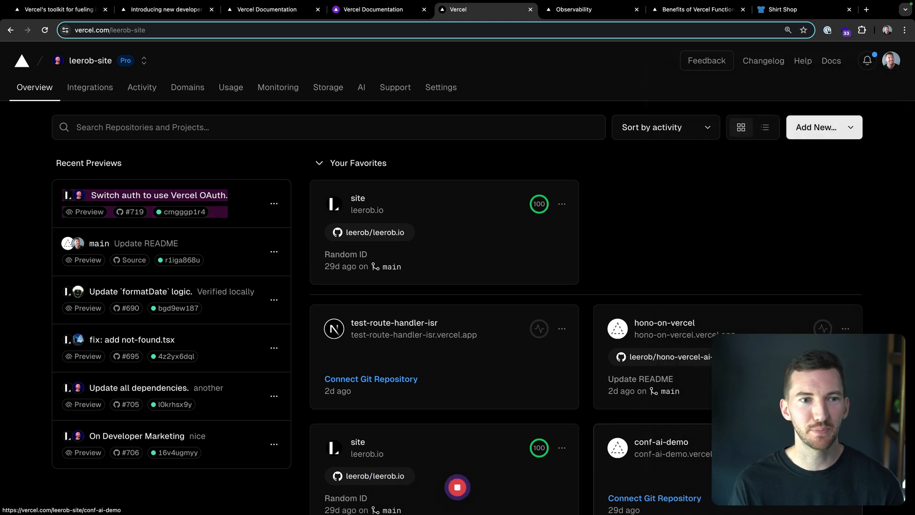
mouse_move(226, 216)
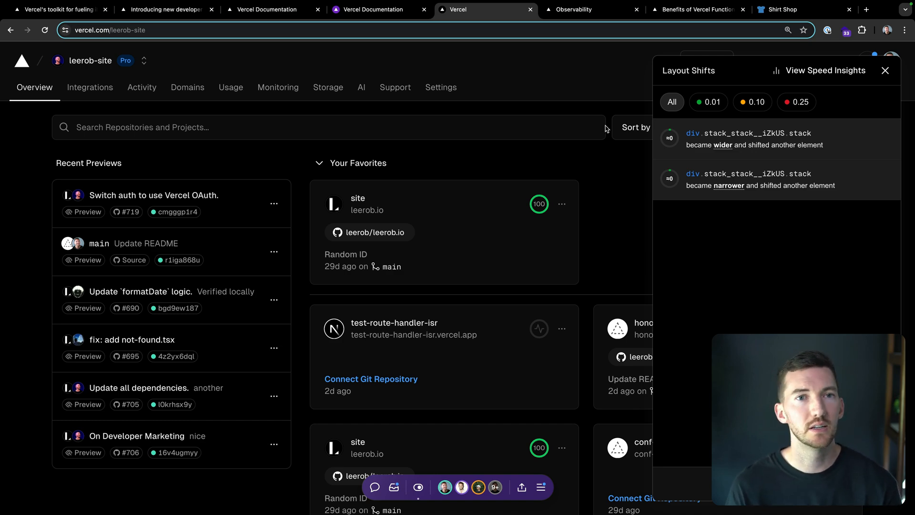
left_click(167, 10)
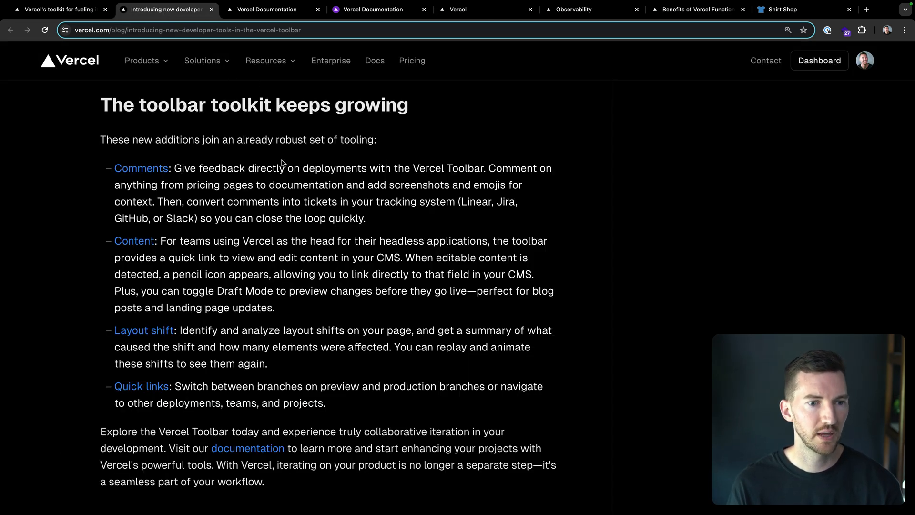
- Open the draft 'Benefits of Vercel Functions' post, then scroll to the Latest blog posts
double_click(388, 274)
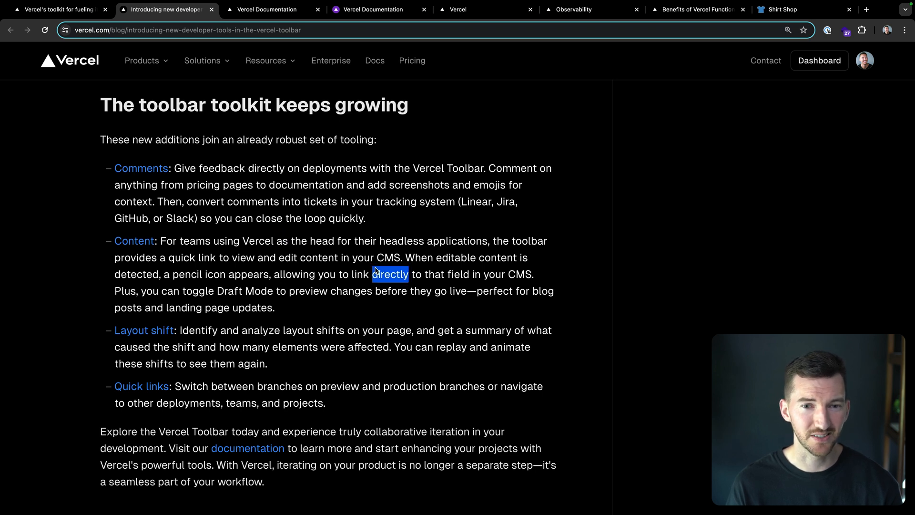
left_click(455, 213)
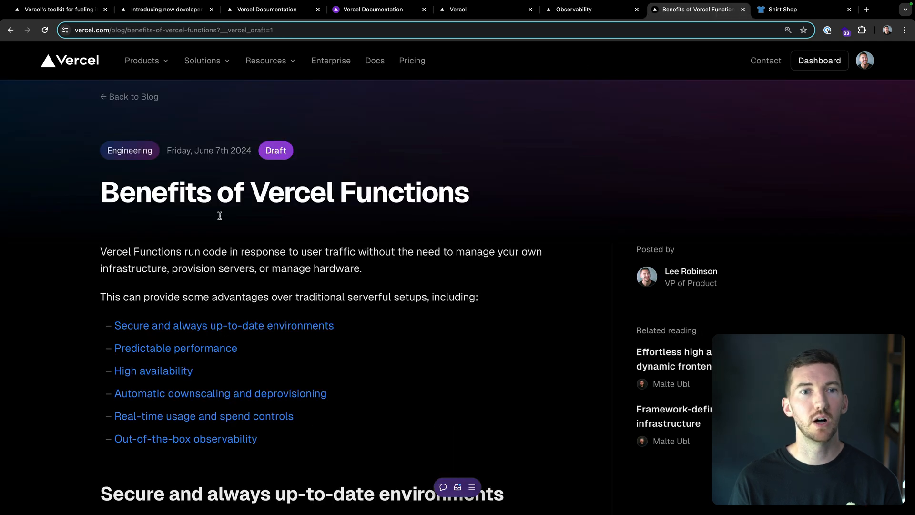
mouse_move(388, 207)
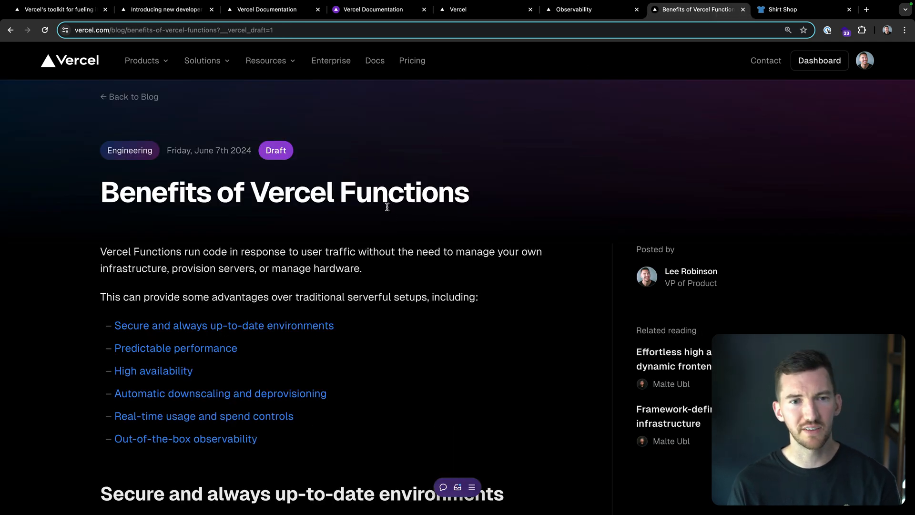
mouse_move(263, 190)
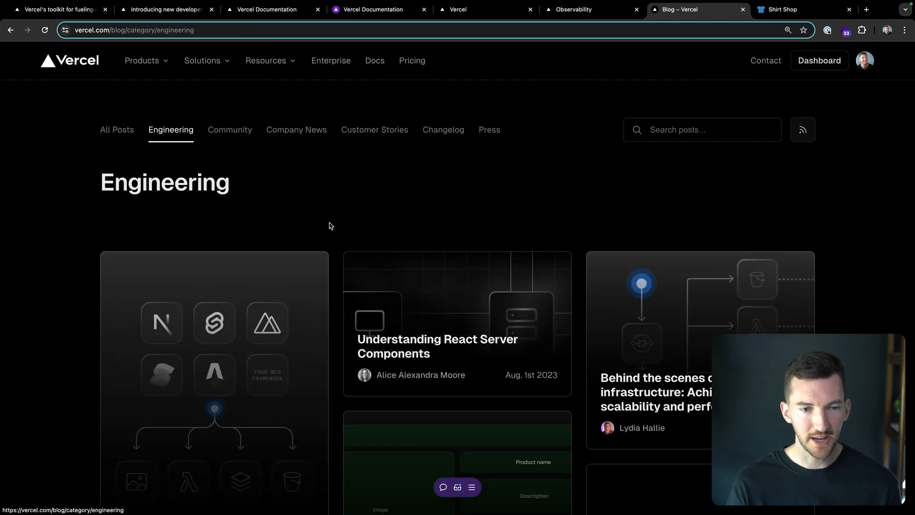
scroll("down", 3)
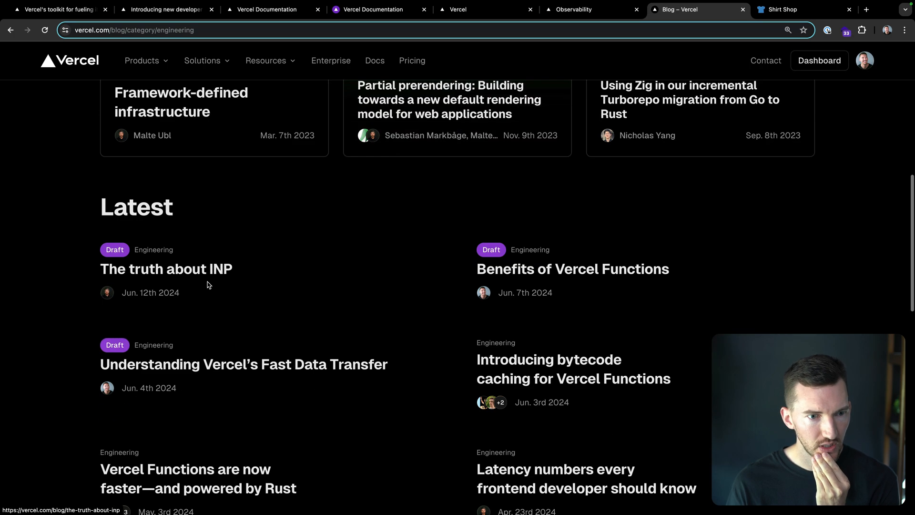
- Preview the draft Engineering post 'The truth about INP' and scroll through it
left_click(166, 268)
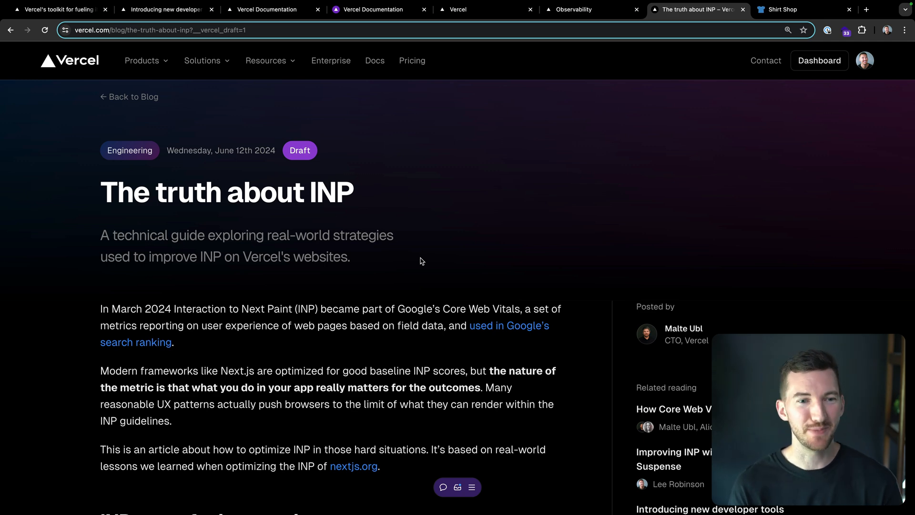
mouse_move(416, 226)
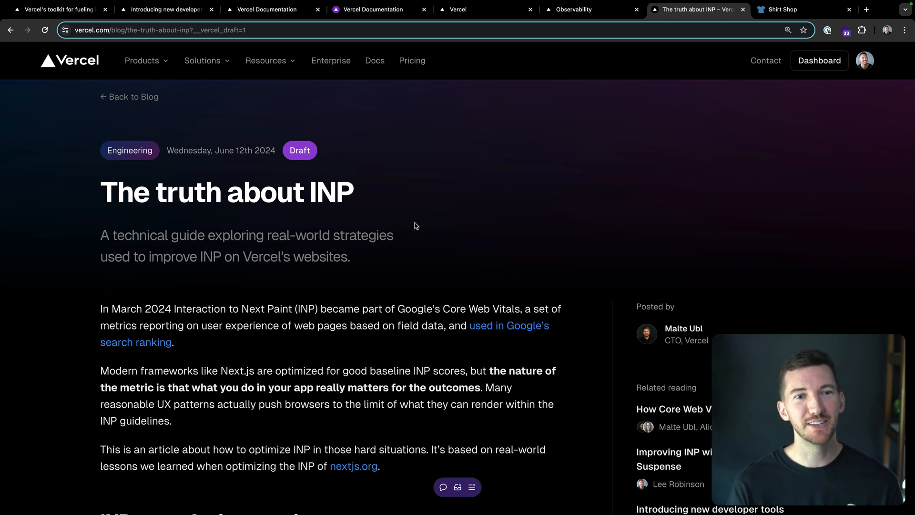
scroll("down", 3)
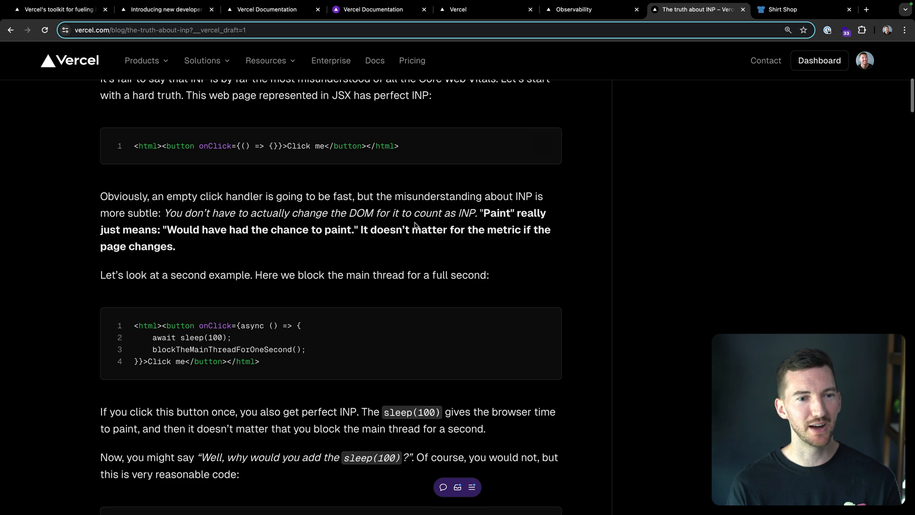
scroll("down", 3)
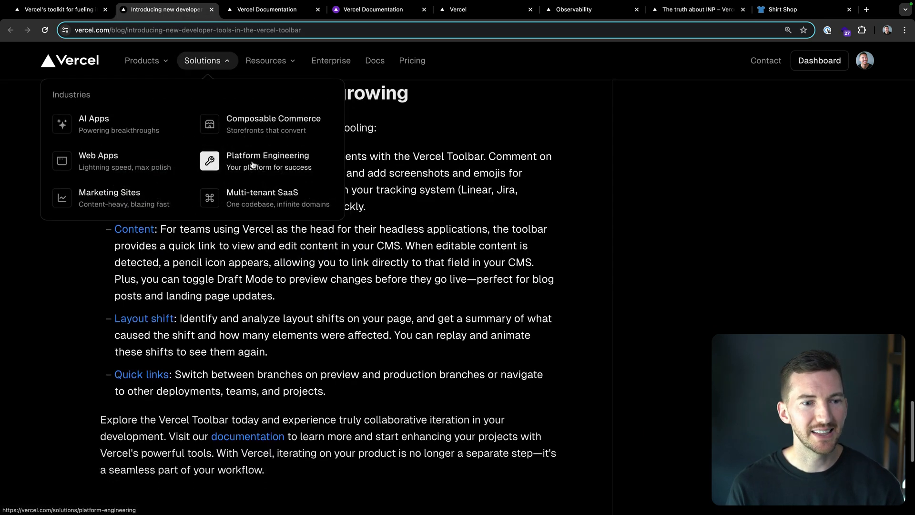
- Finish scrolling the INP post and bring up the Shirt Shop's Basic Tee product page
scroll("down", 3)
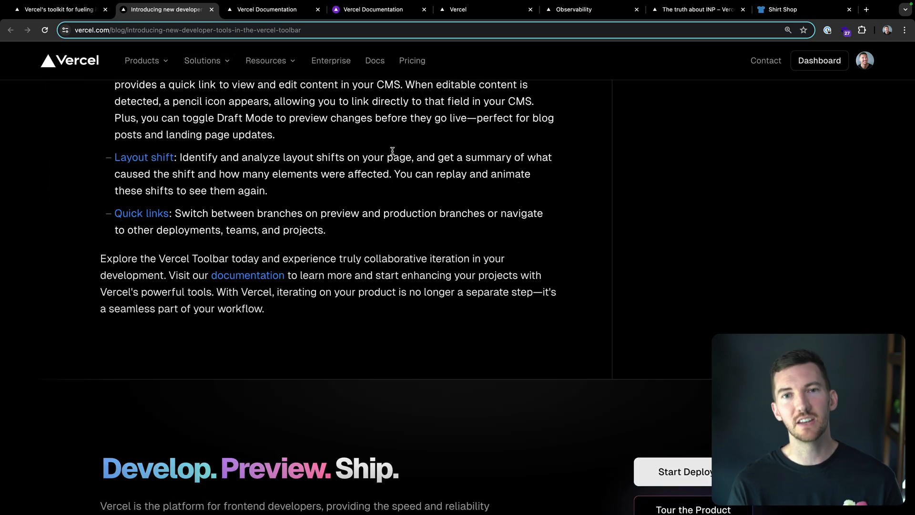
left_click(783, 10)
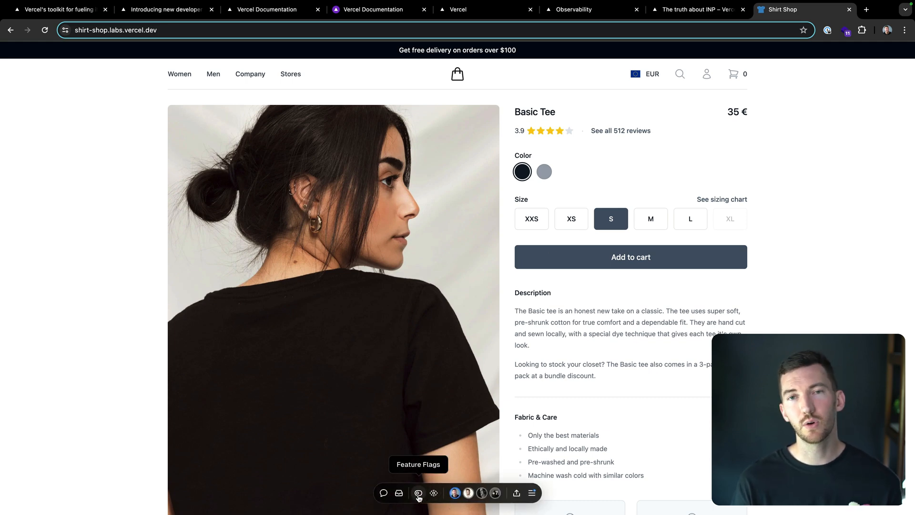
left_click(418, 493)
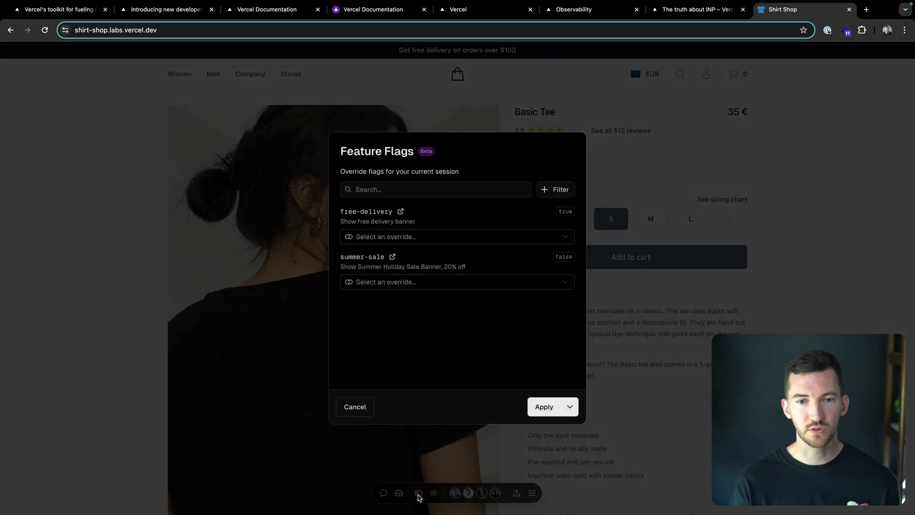
mouse_move(453, 342)
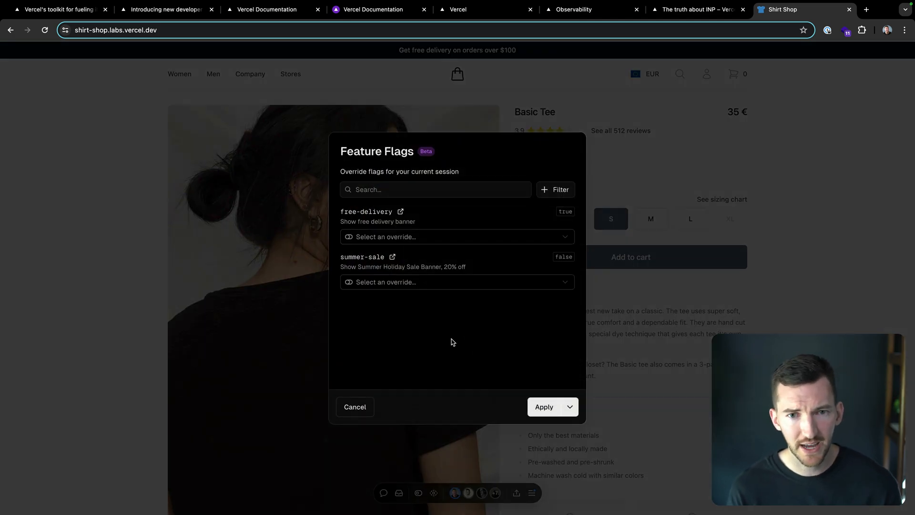
mouse_move(352, 261)
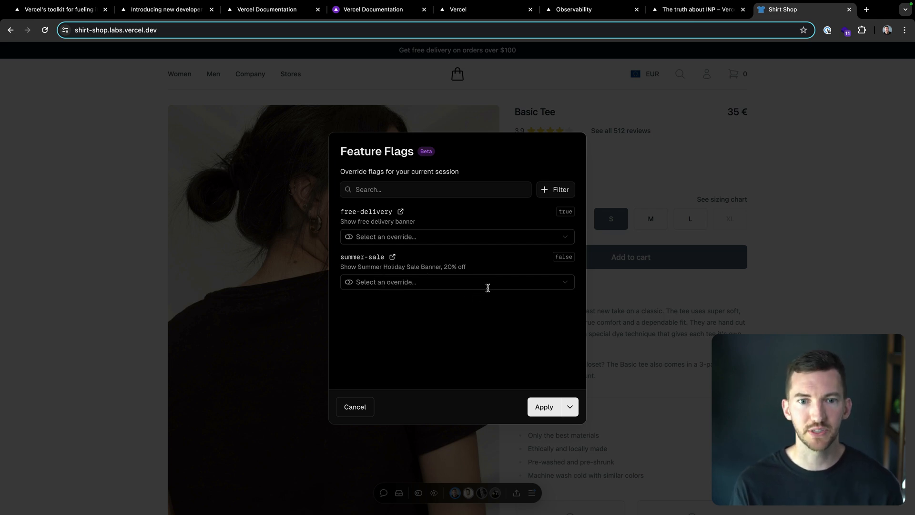
left_click(458, 282)
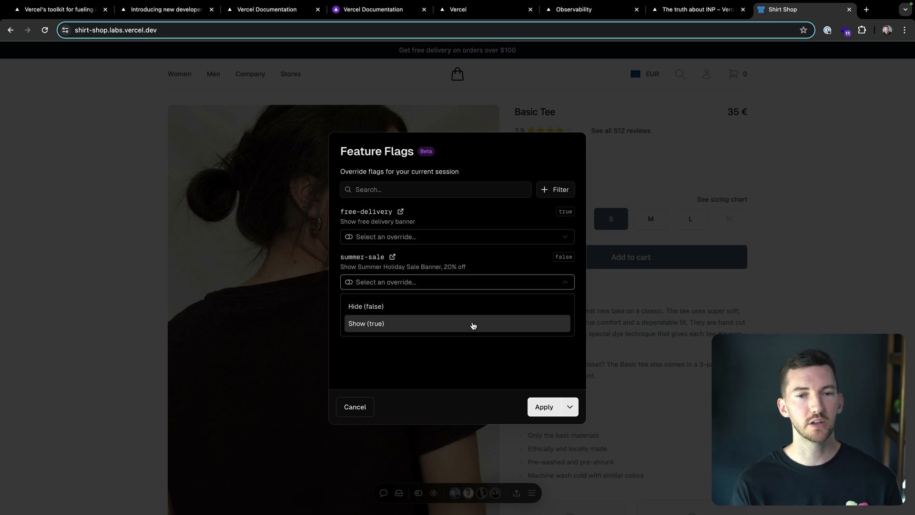
left_click(367, 323)
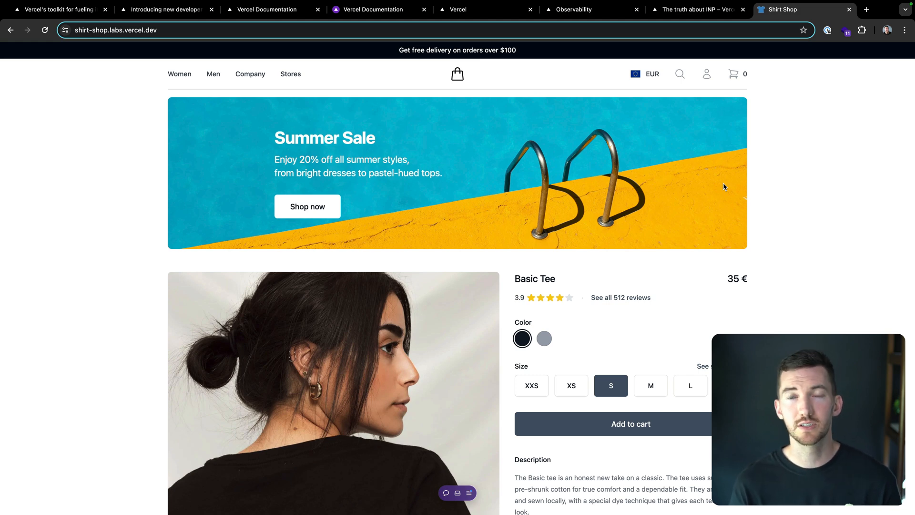
mouse_move(356, 207)
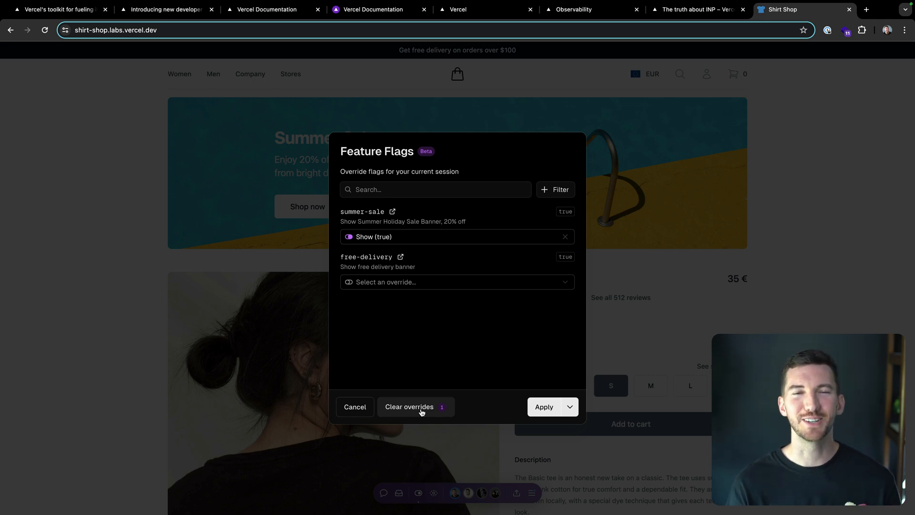
left_click(409, 406)
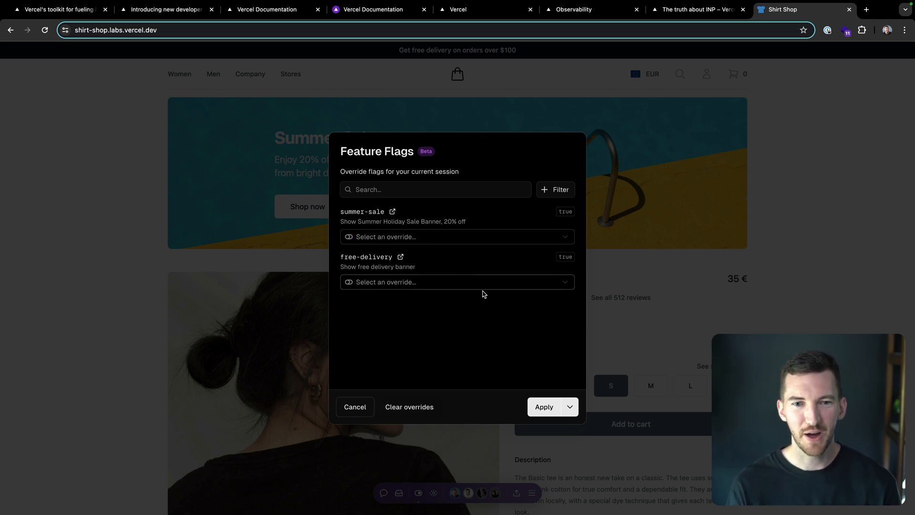
left_click(355, 407)
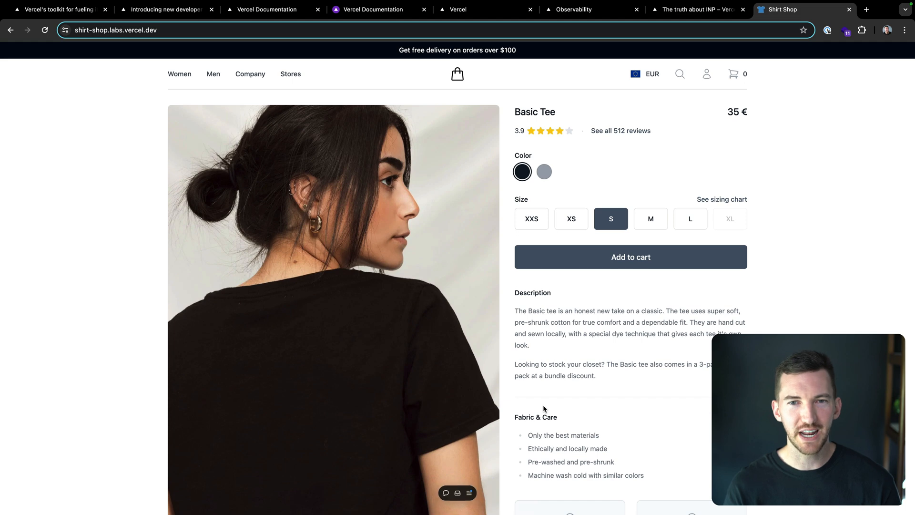